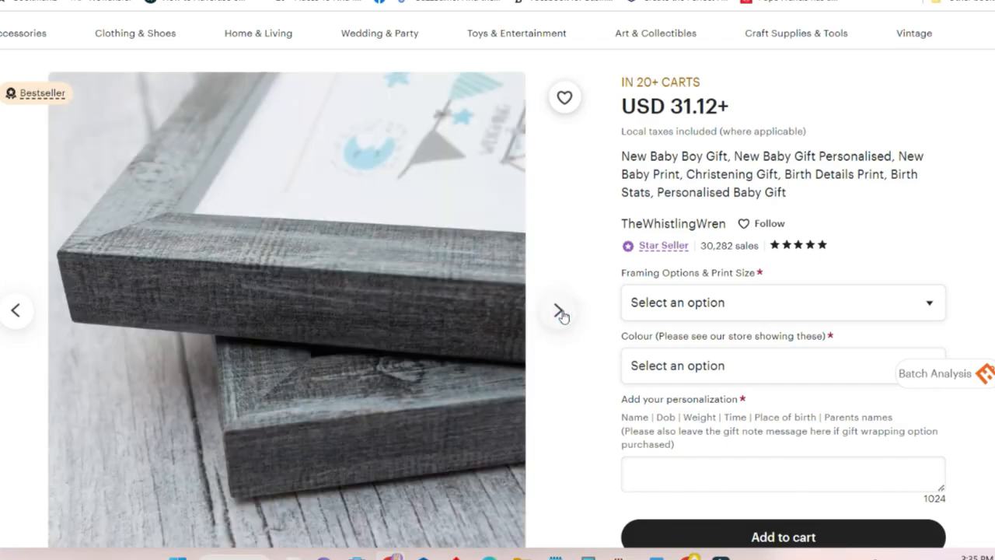
# Step: Advance the listing's photo carousel through the next two product photos
pyautogui.click(560, 315)
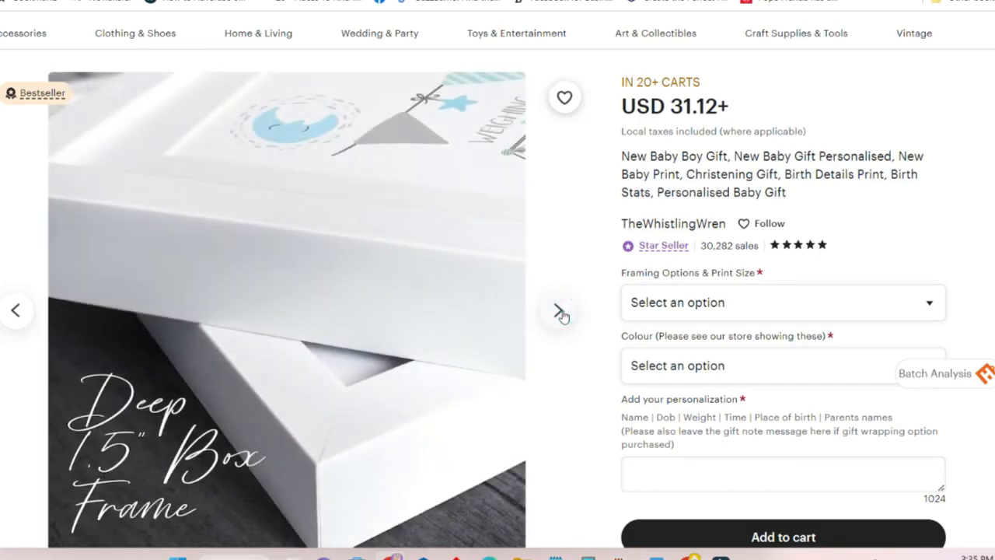
pyautogui.click(561, 312)
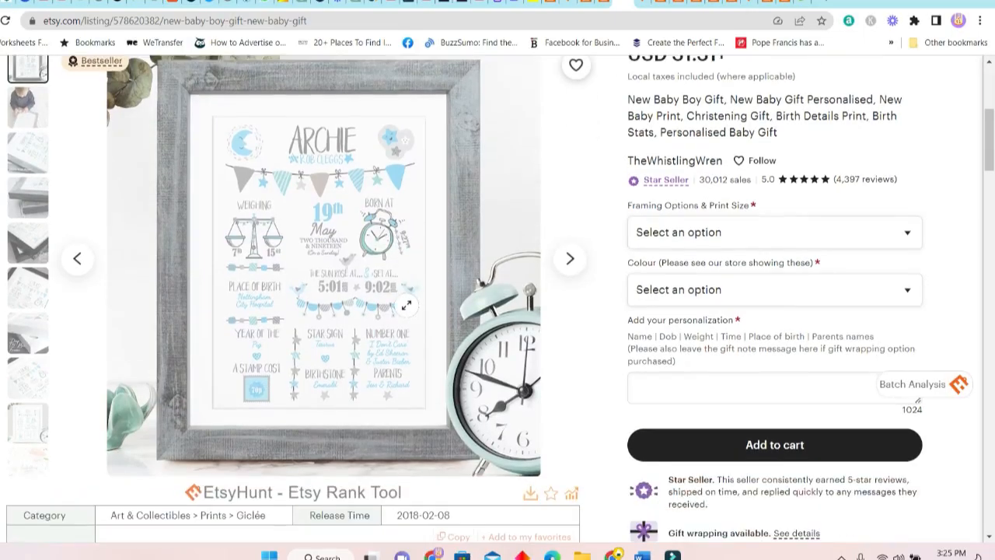
pyautogui.moveTo(330, 205)
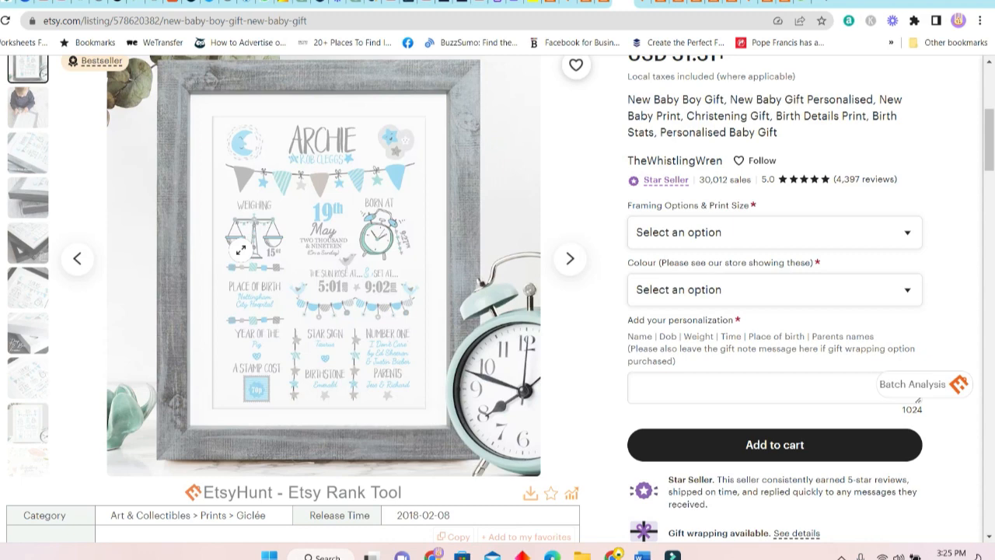
pyautogui.scroll(-3)
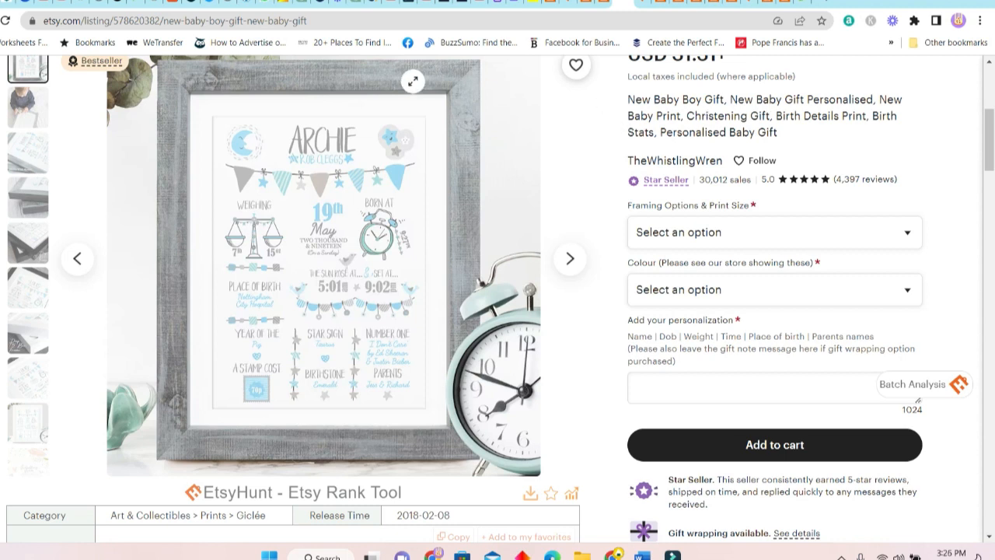
pyautogui.moveTo(569, 267)
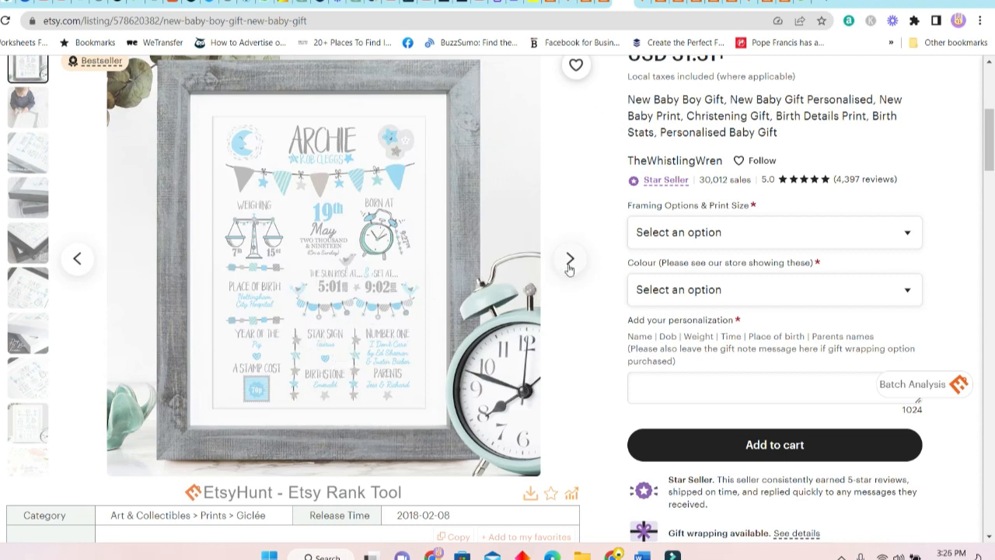
pyautogui.click(569, 258)
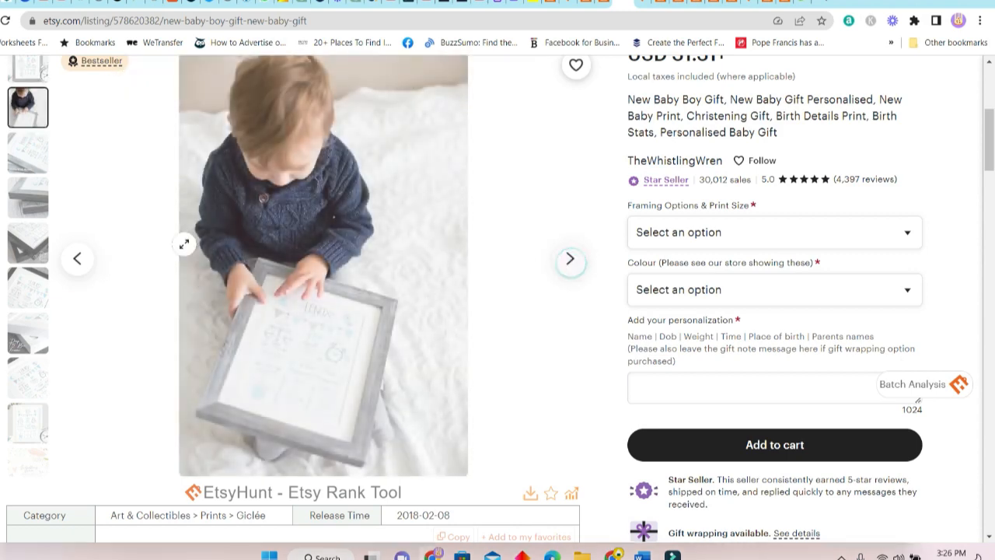
pyautogui.scroll(-3)
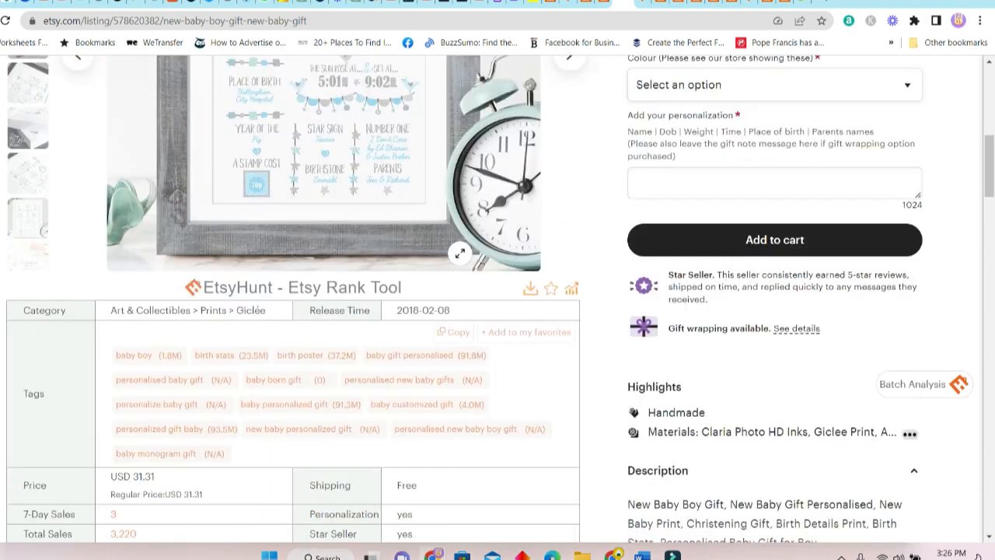
pyautogui.scroll(-3)
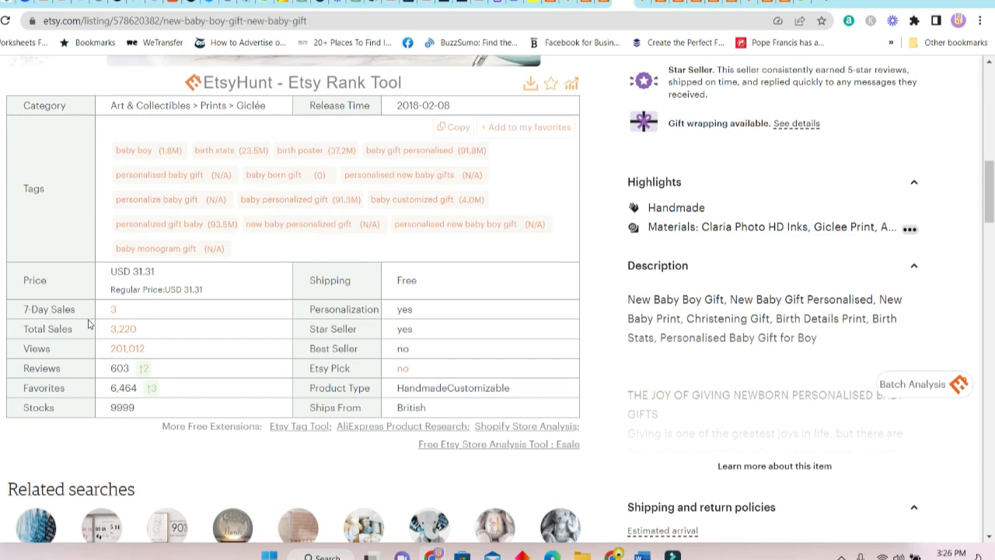
pyautogui.moveTo(124, 328)
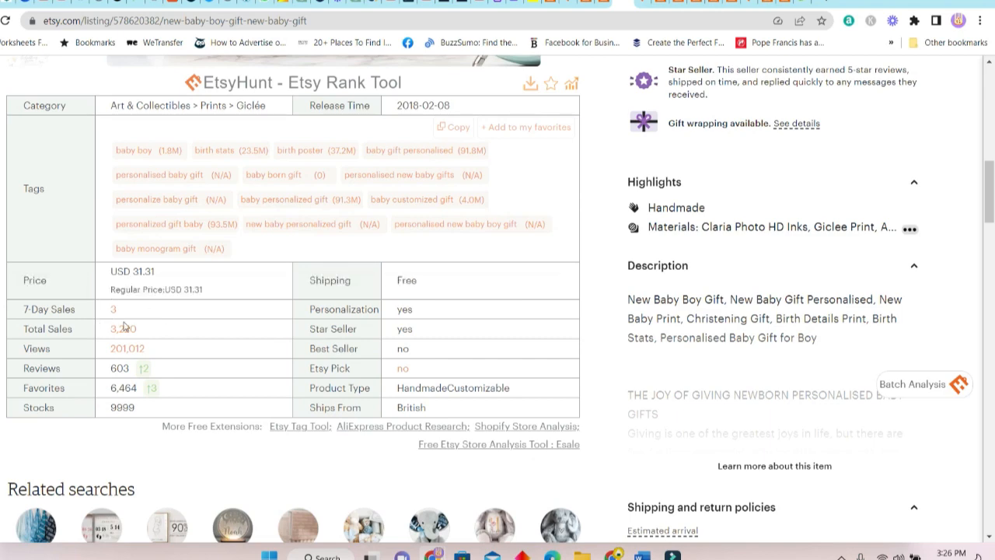
pyautogui.moveTo(134, 330)
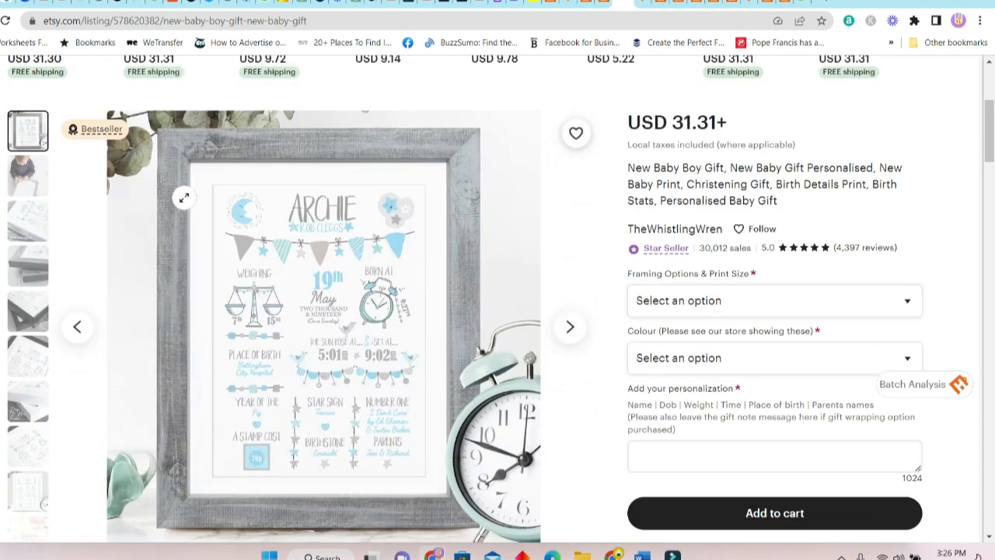
pyautogui.scroll(-3)
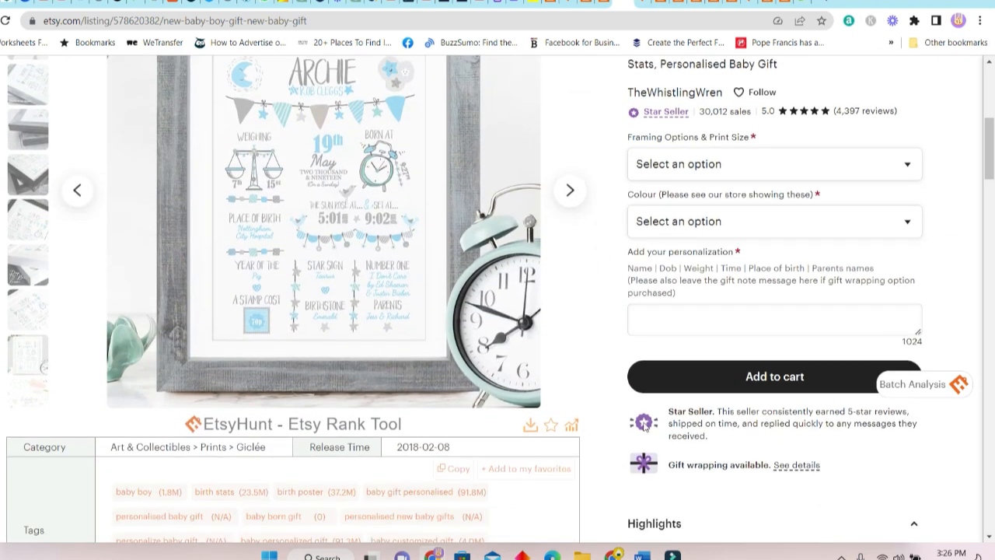
pyautogui.click(774, 165)
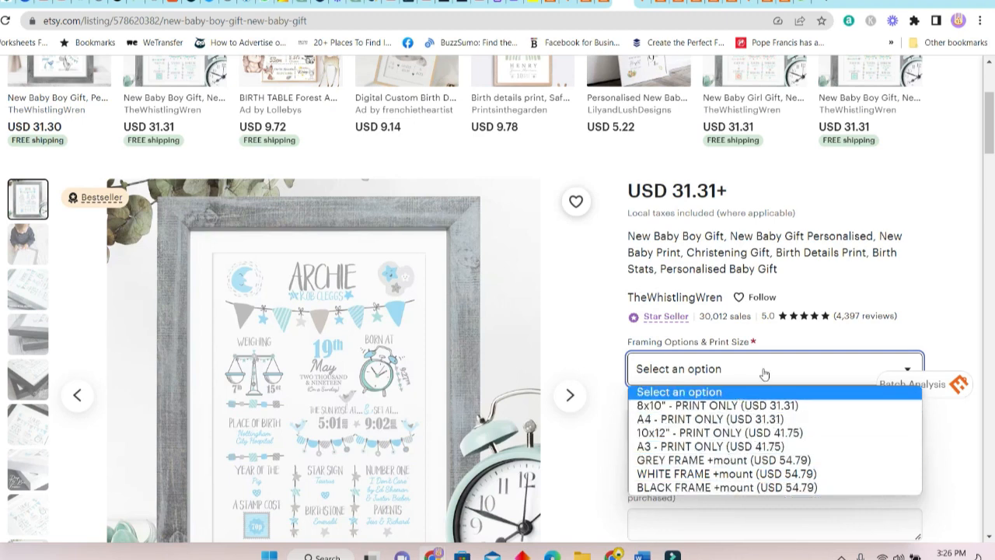
pyautogui.click(770, 369)
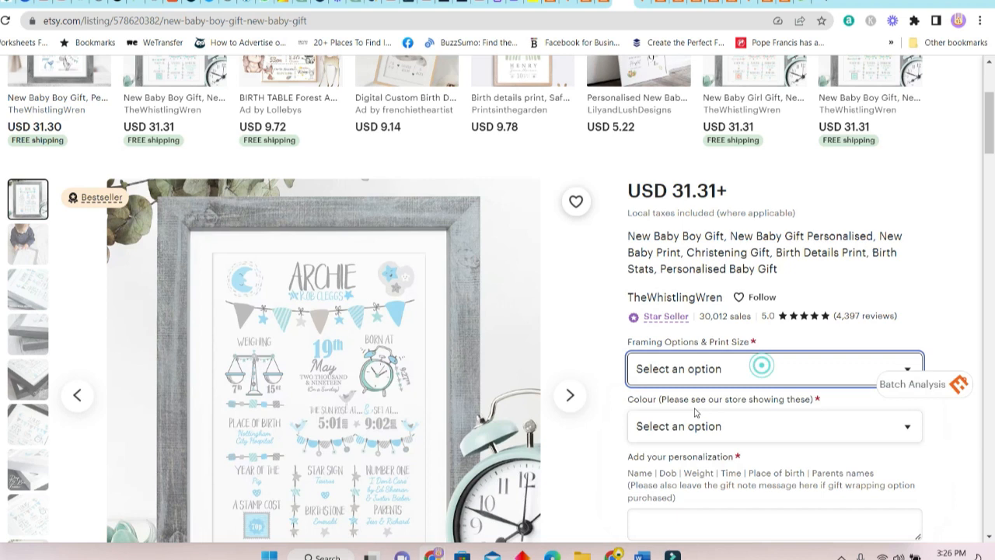
pyautogui.click(774, 426)
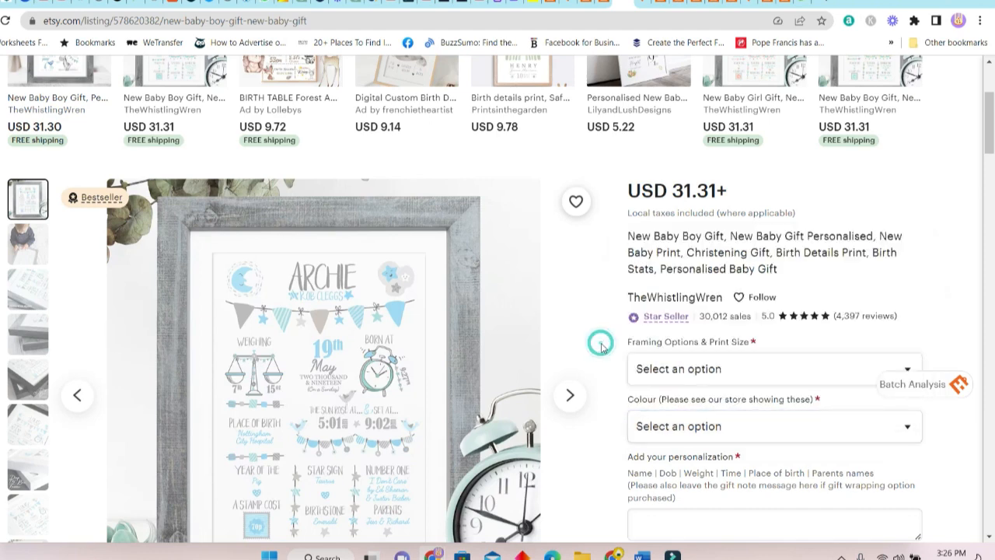
pyautogui.scroll(-3)
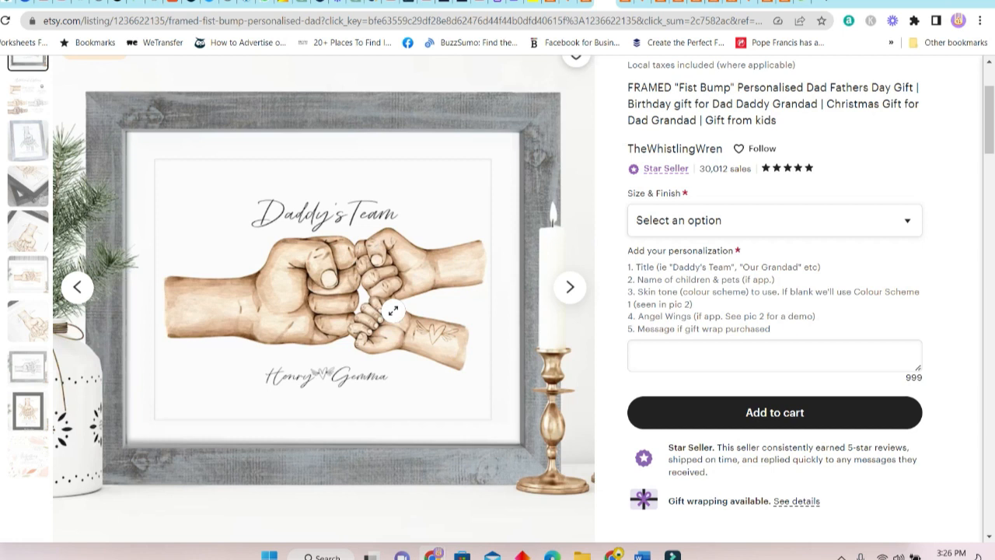
pyautogui.moveTo(292, 283)
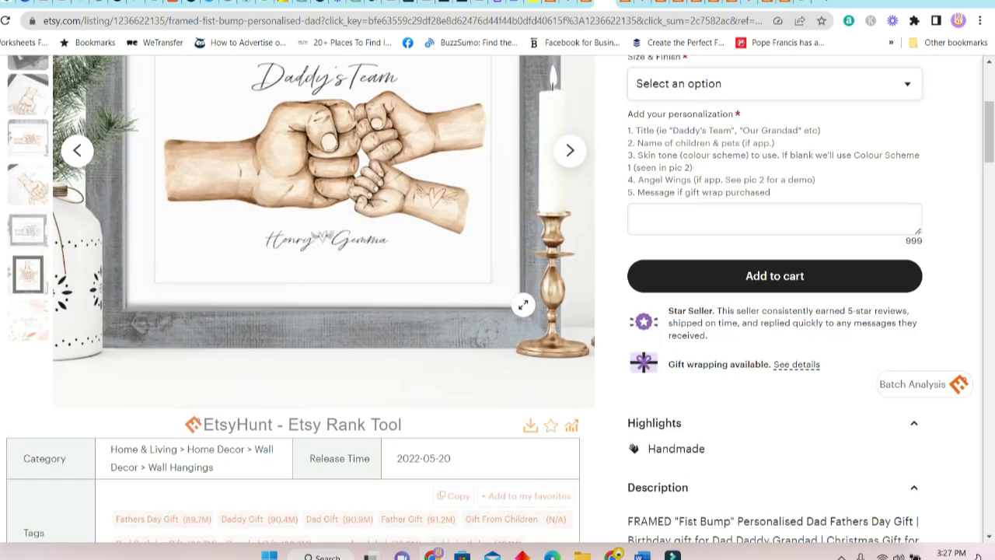
# Step: Scroll down to the fist-bump dad print's EtsyHunt stats table
pyautogui.scroll(-3)
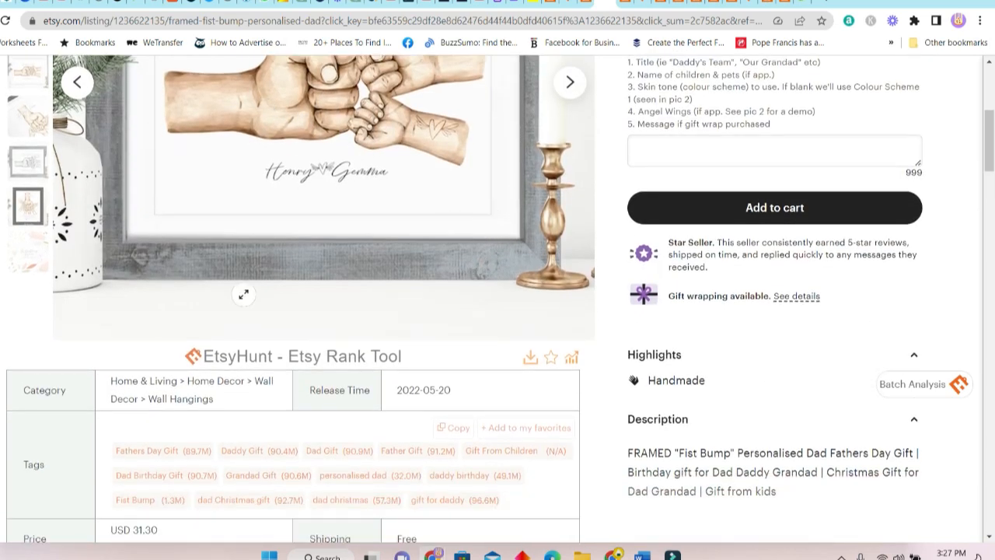
pyautogui.scroll(-3)
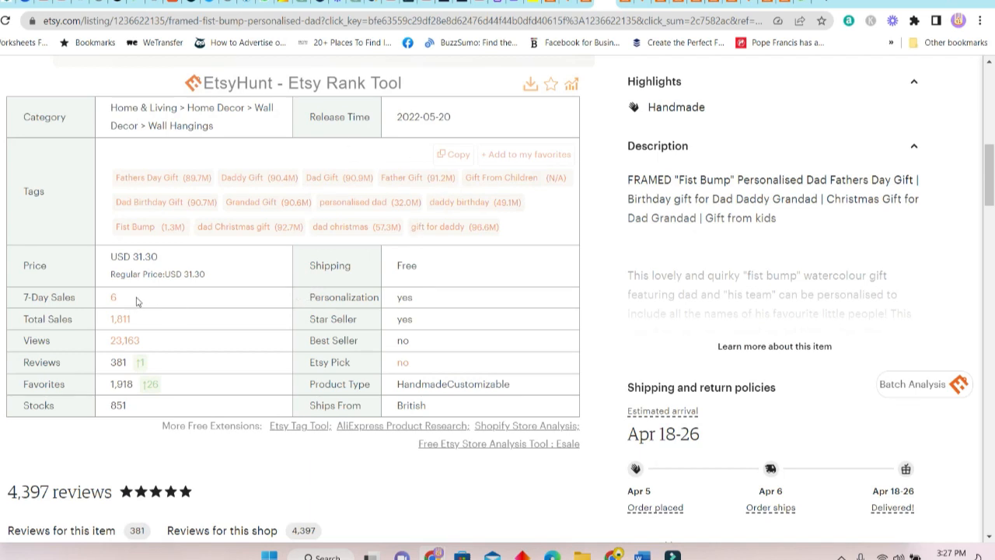
pyautogui.moveTo(134, 298)
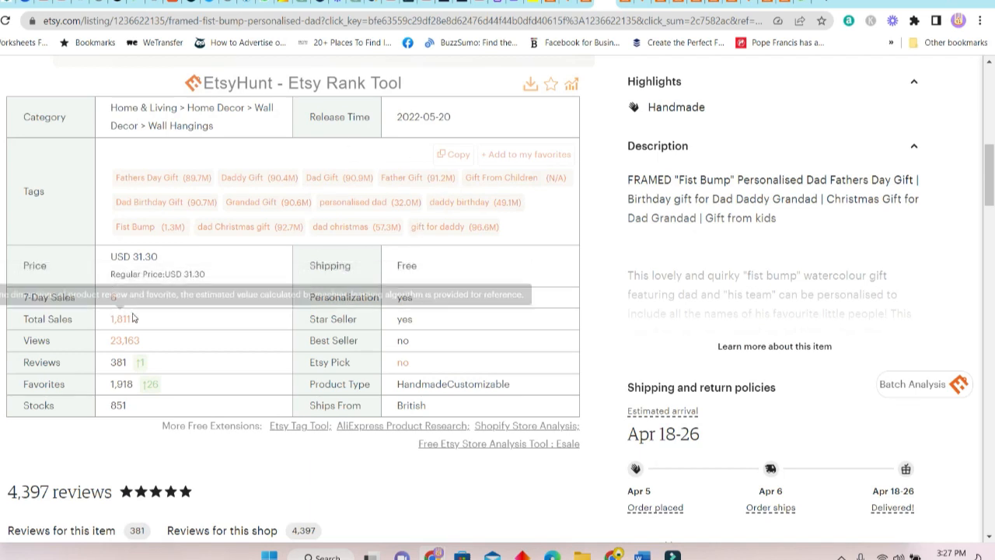
pyautogui.moveTo(168, 292)
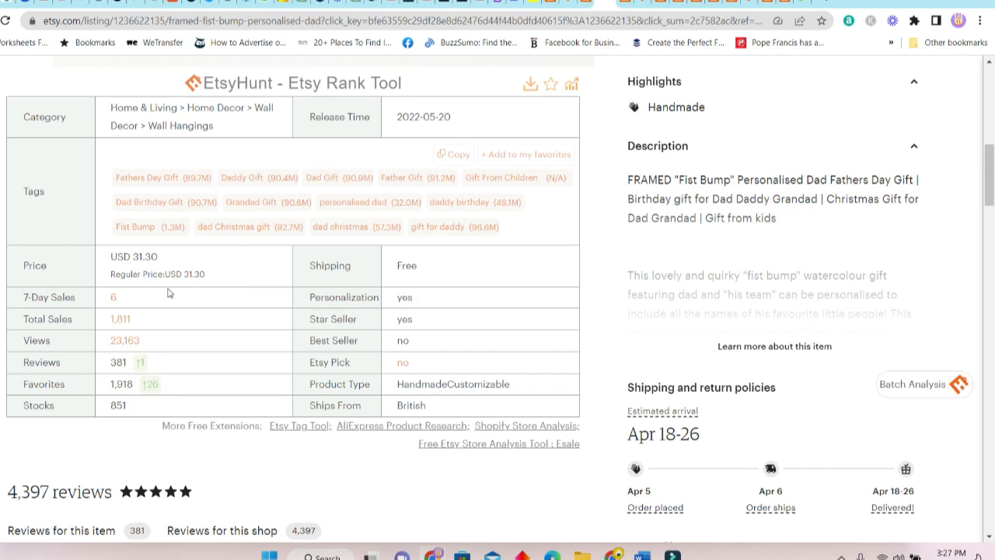
pyautogui.moveTo(162, 330)
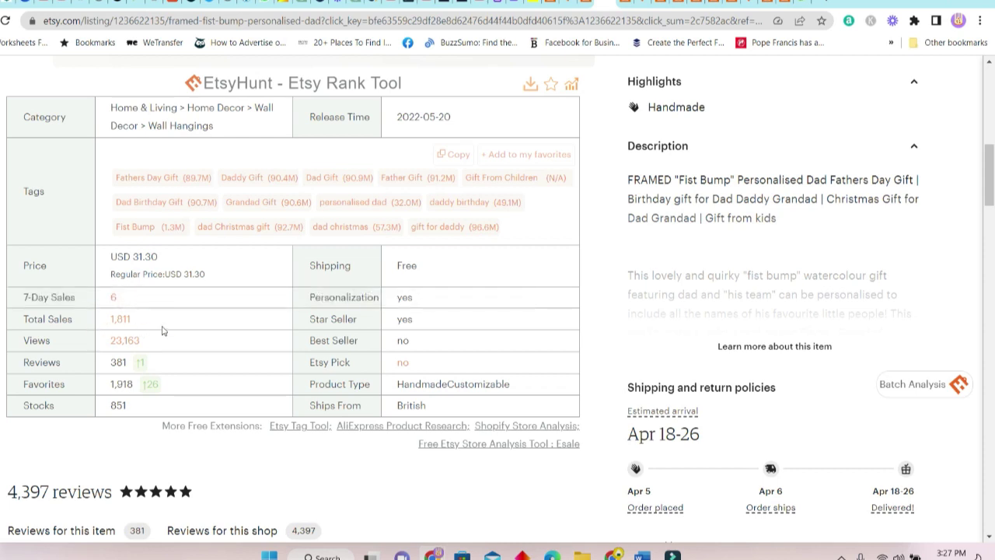
pyautogui.moveTo(132, 339)
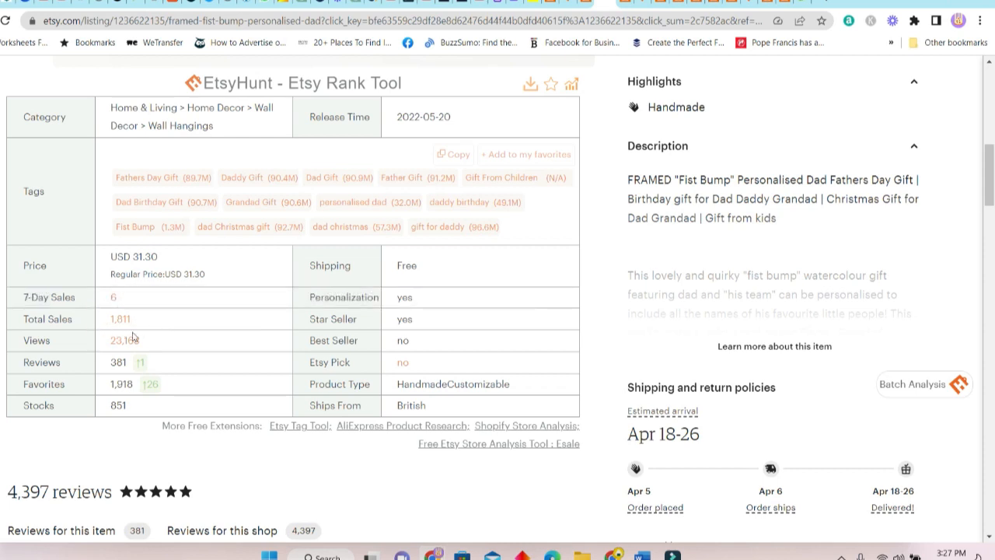
pyautogui.moveTo(125, 311)
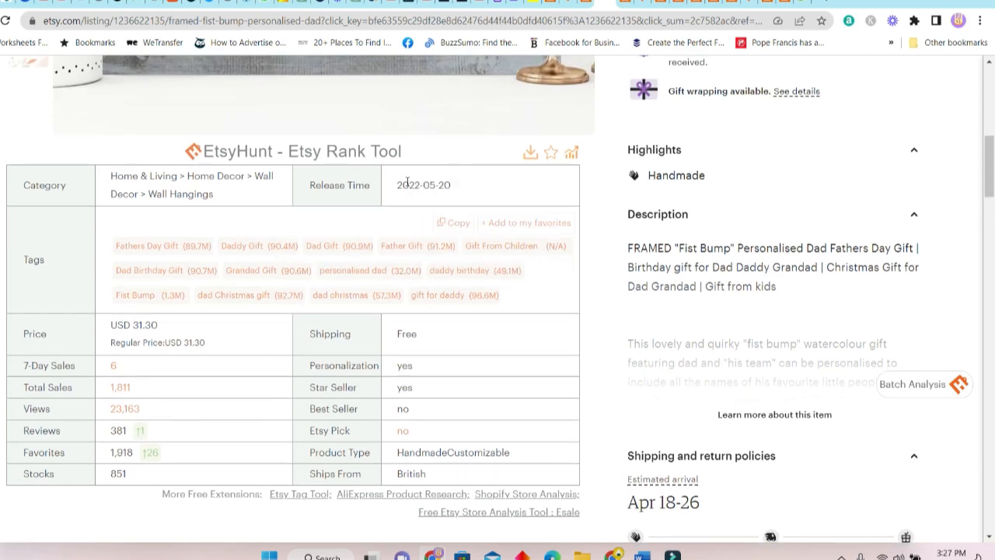
pyautogui.moveTo(454, 193)
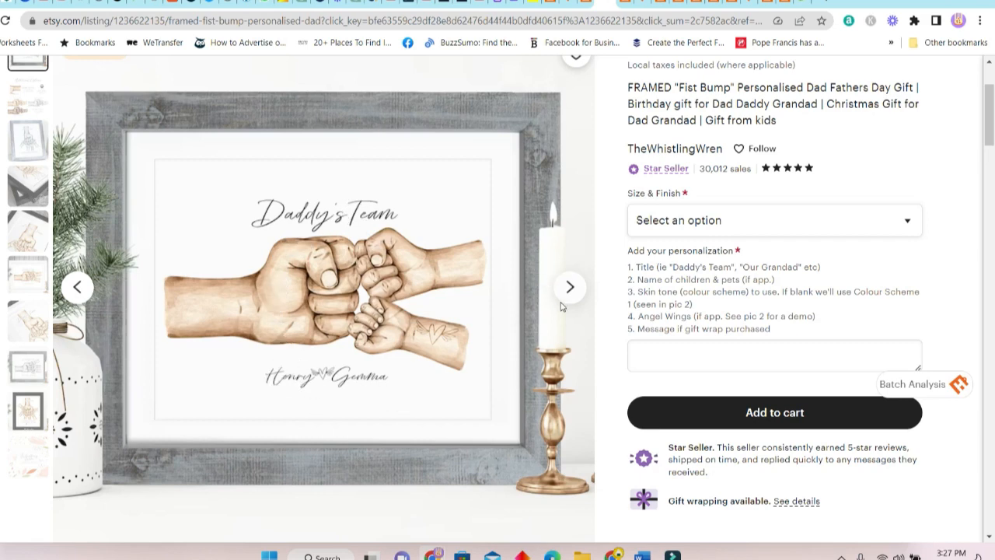
# Step: Browse through the Fist Bump print's additional photos in the gallery
pyautogui.click(569, 286)
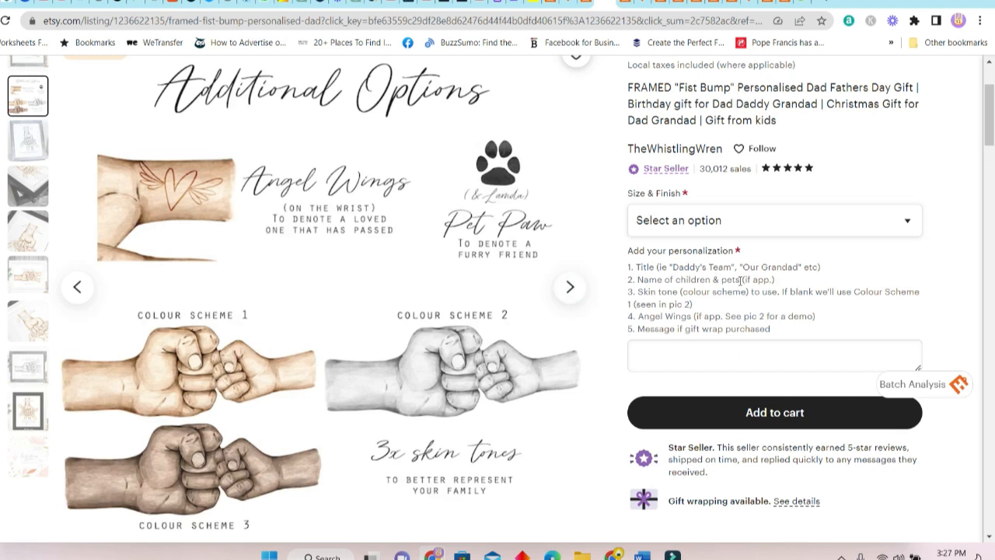
pyautogui.moveTo(723, 291)
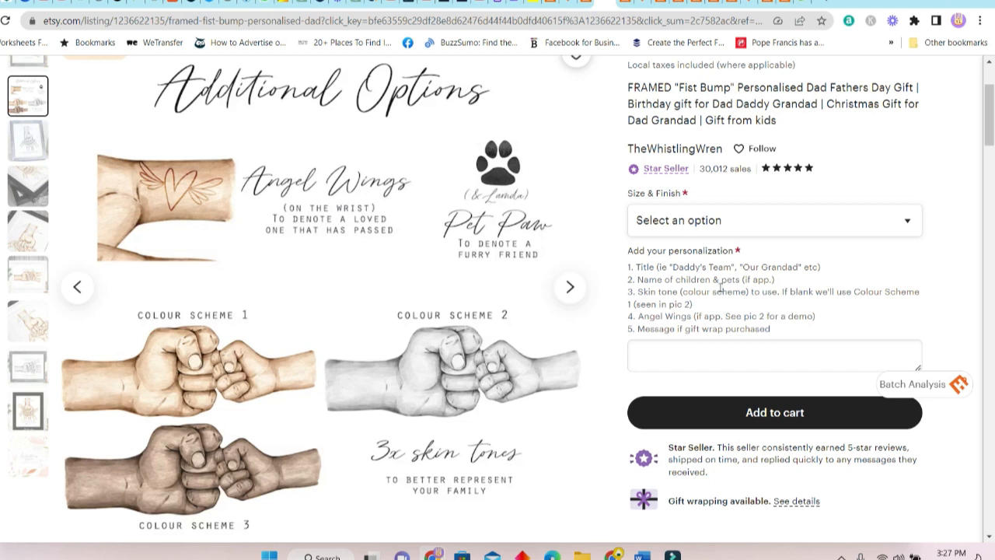
pyautogui.moveTo(569, 286)
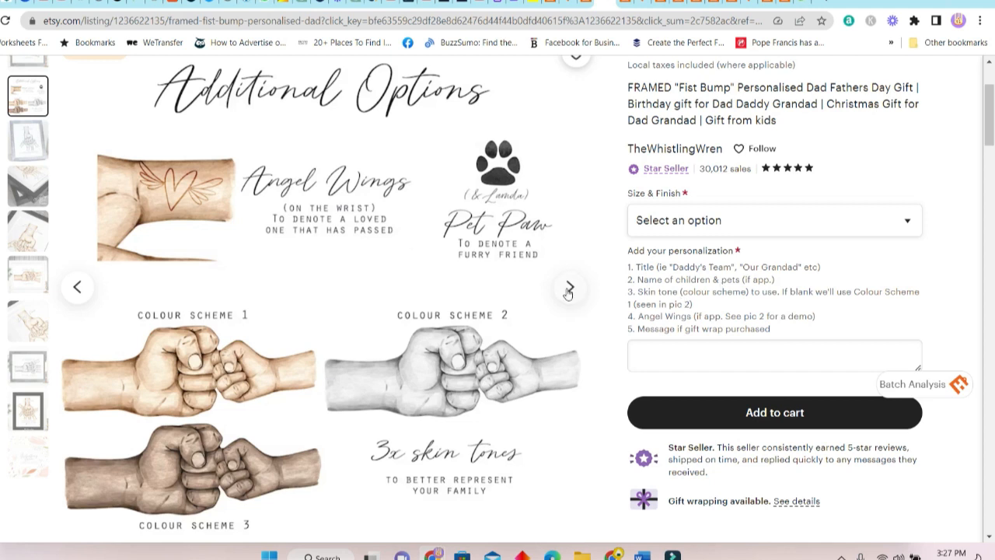
pyautogui.scroll(-3)
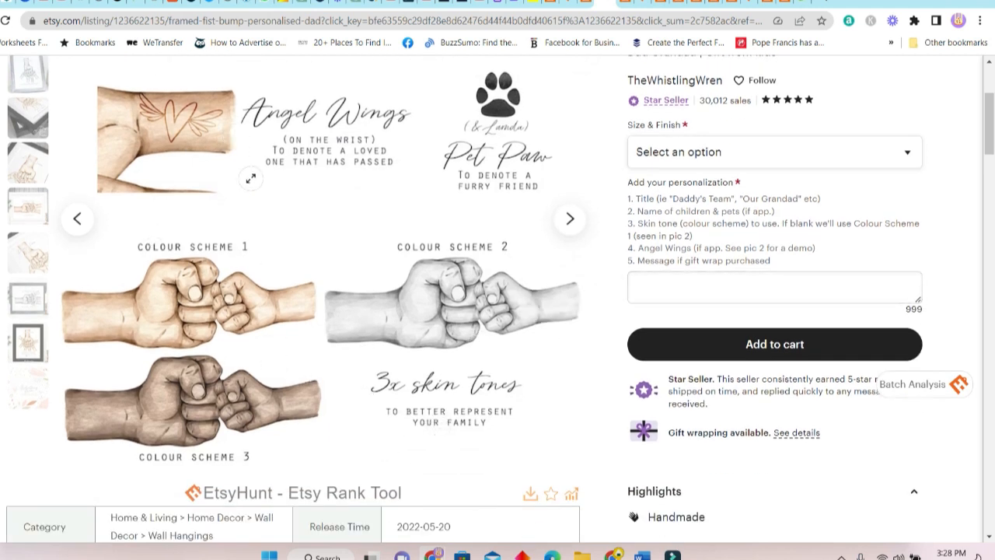
pyautogui.moveTo(573, 220)
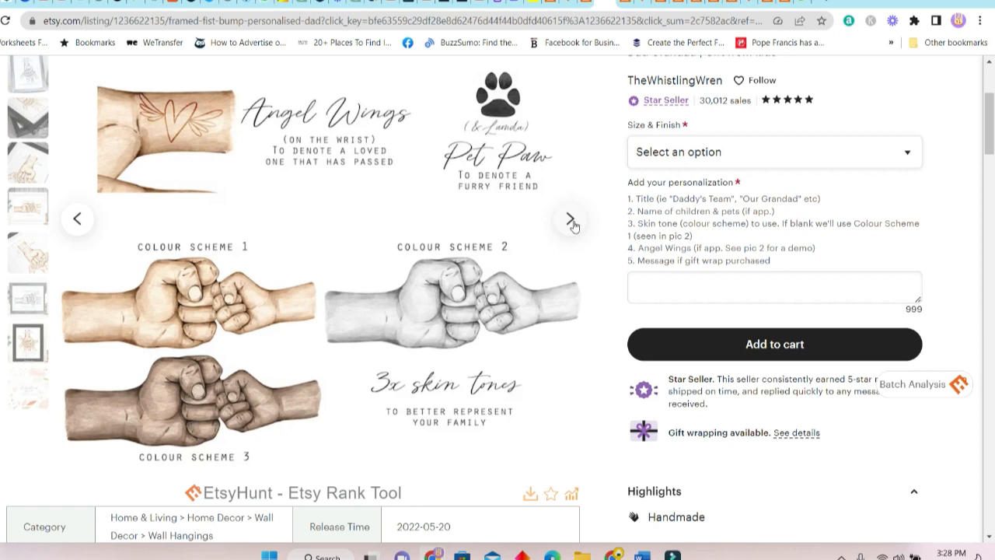
pyautogui.click(572, 218)
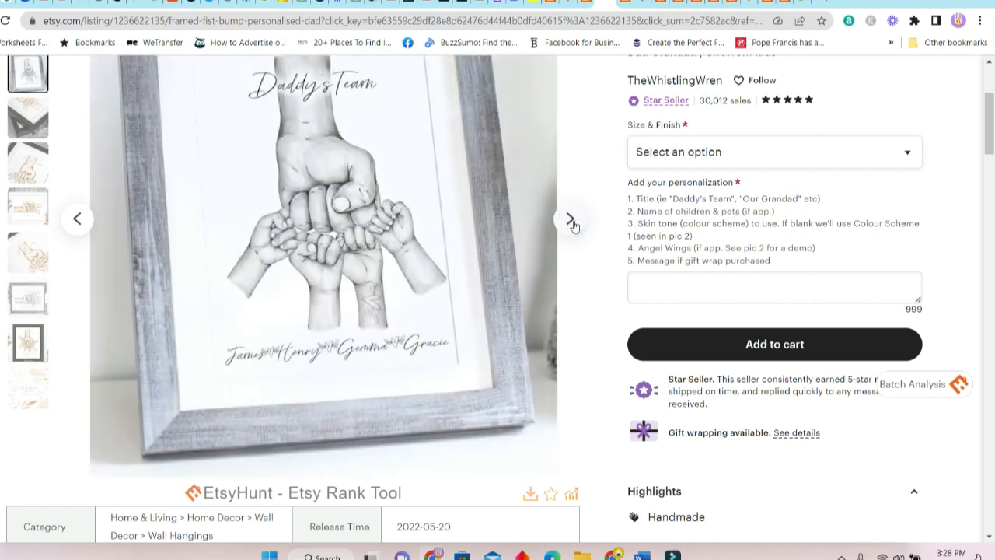
pyautogui.click(572, 221)
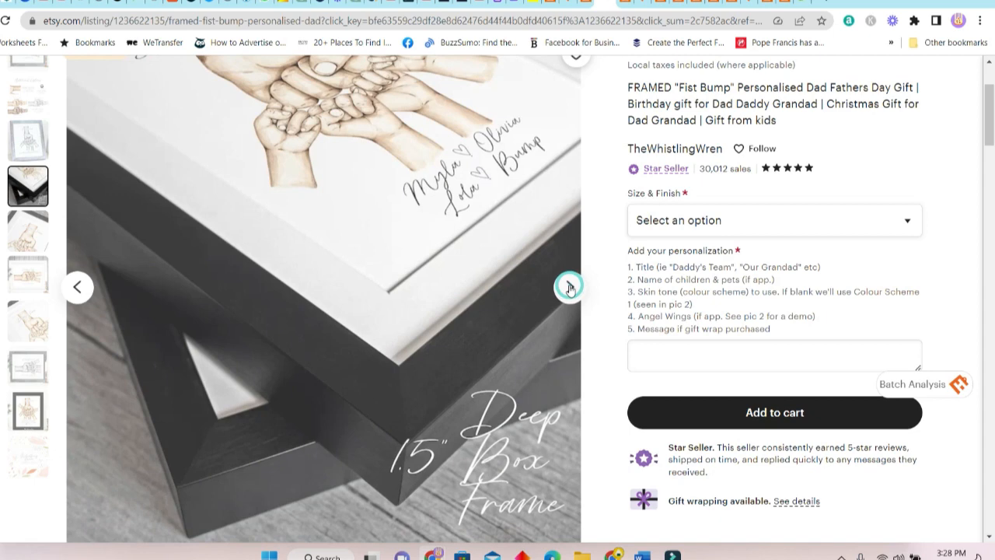
pyautogui.scroll(3)
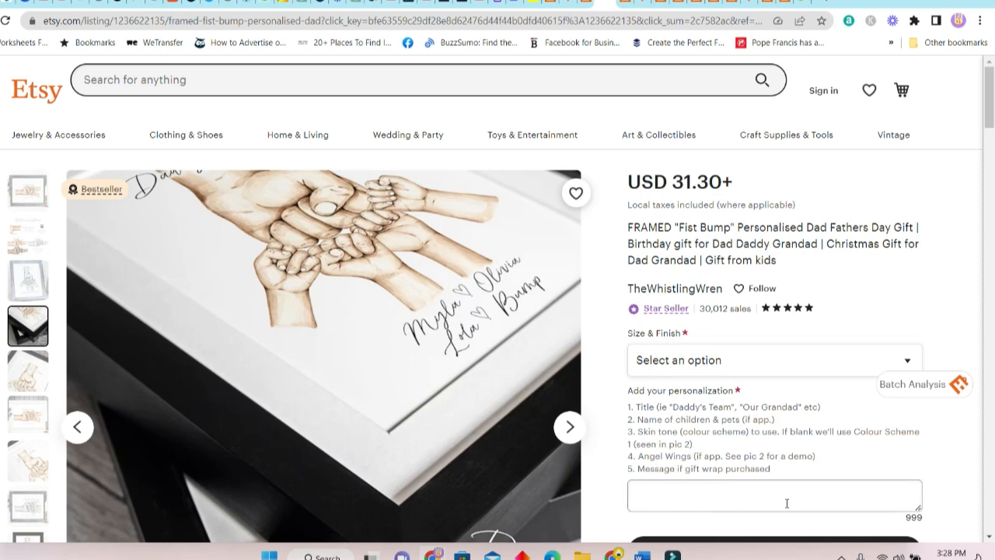
# Step: Reveal the Size & Finish options with framed and unframed prices
pyautogui.scroll(-3)
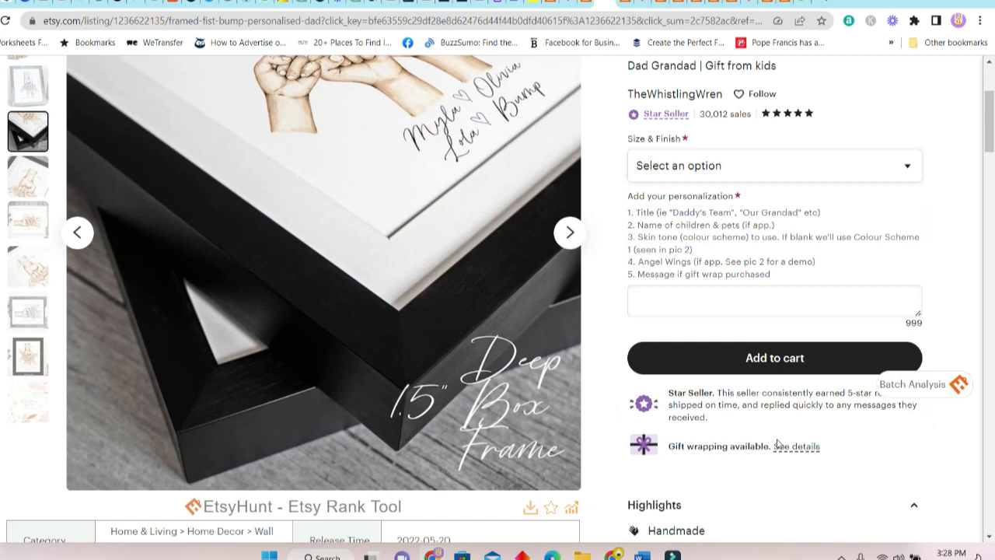
pyautogui.scroll(-3)
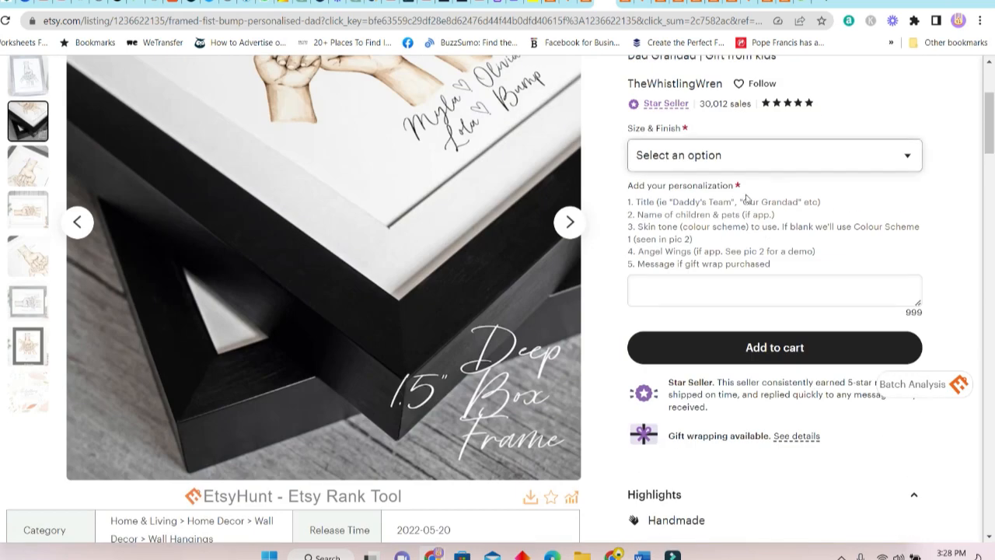
pyautogui.click(774, 155)
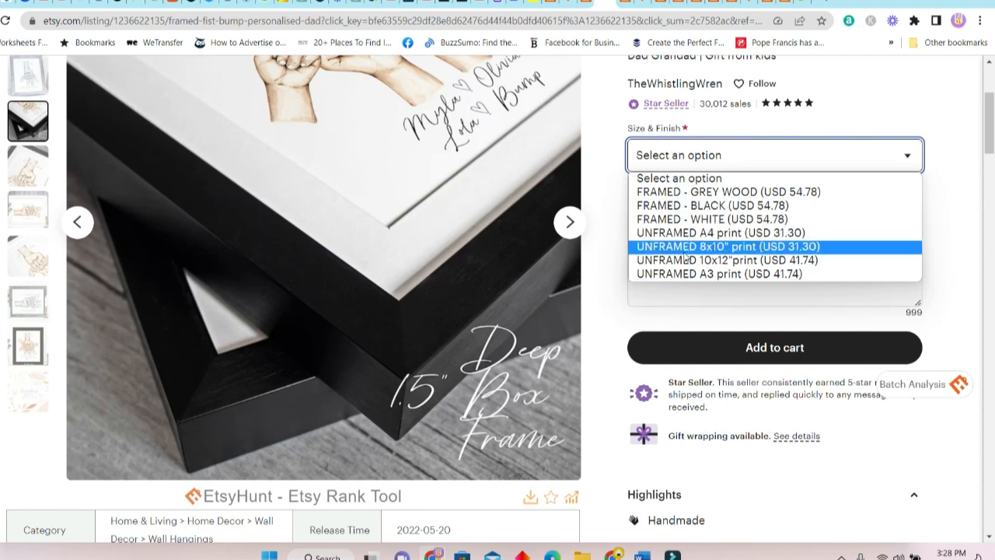
pyautogui.moveTo(772, 220)
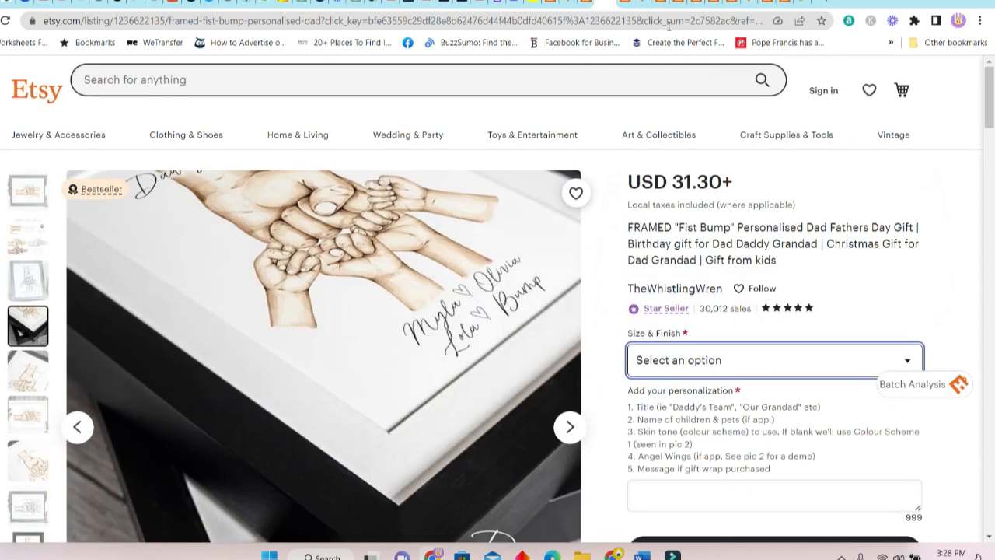
# Step: Go to The Whistling Wren's shop page and skim its featured items
pyautogui.click(675, 287)
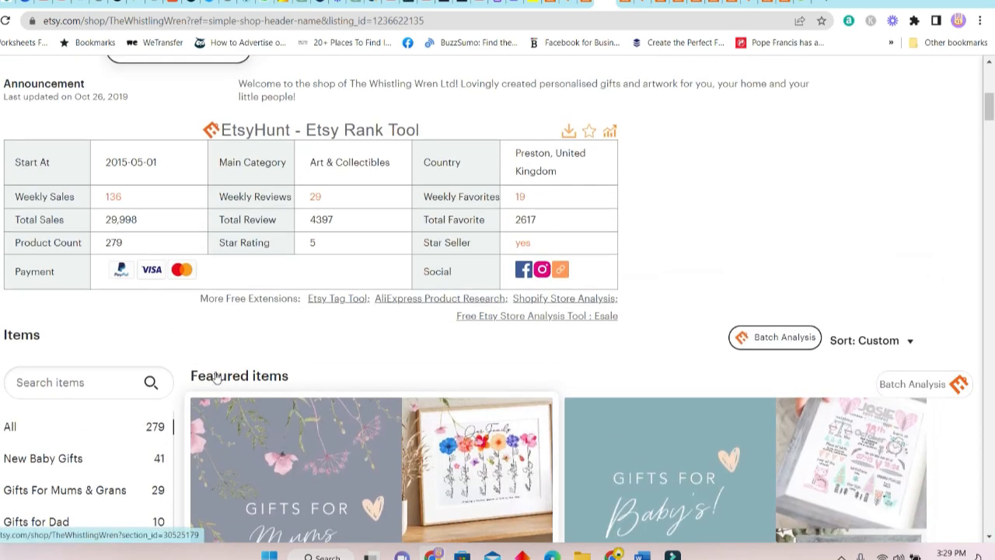
pyautogui.scroll(-3)
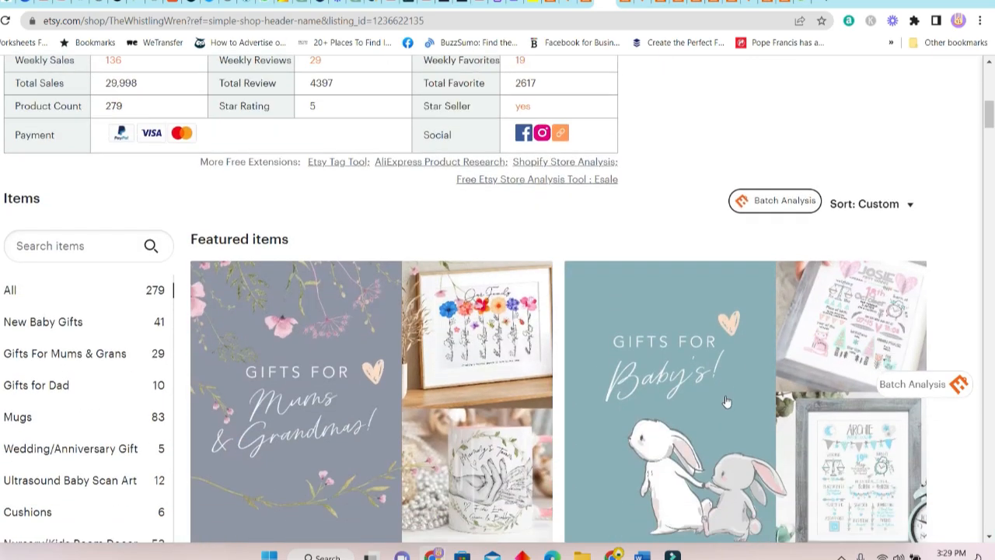
pyautogui.scroll(-3)
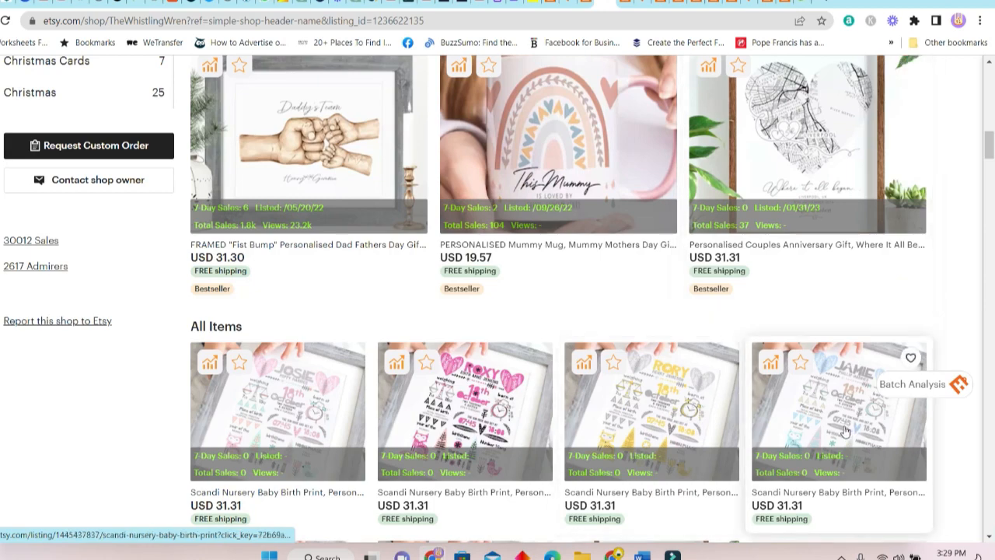
pyautogui.scroll(3)
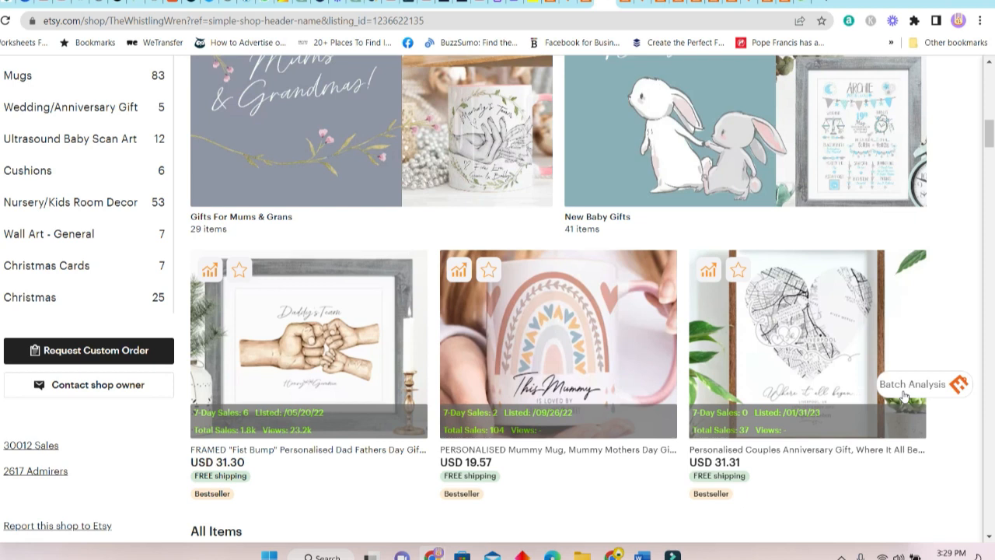
pyautogui.moveTo(931, 386)
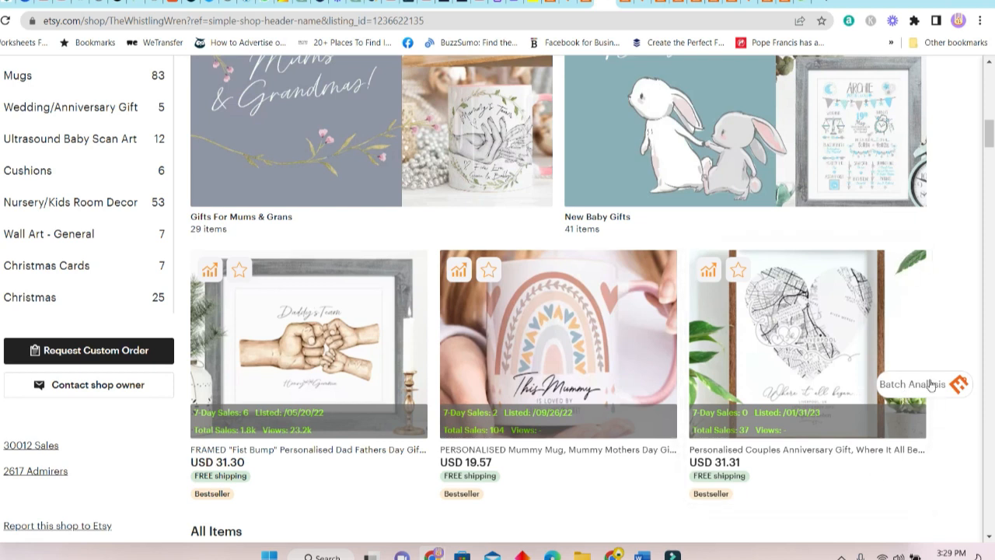
pyautogui.moveTo(916, 395)
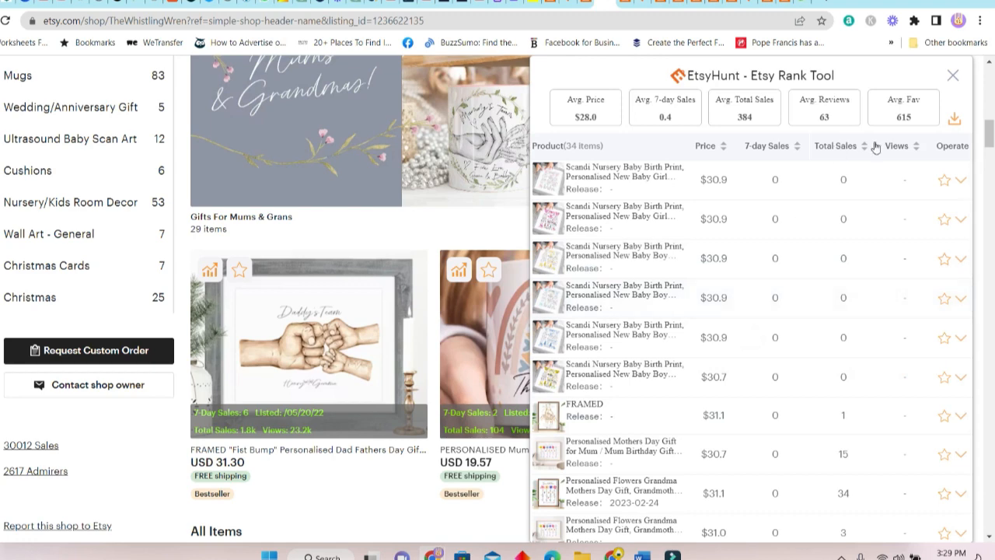
# Step: Sort the shop's products by Total Sales and return to the shop's item listings
pyautogui.click(861, 147)
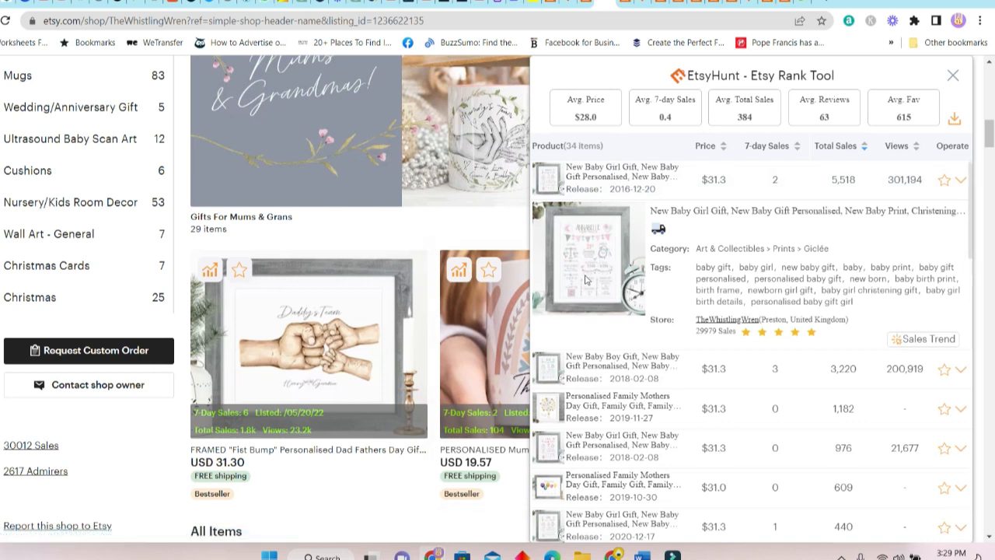
pyautogui.moveTo(692, 224)
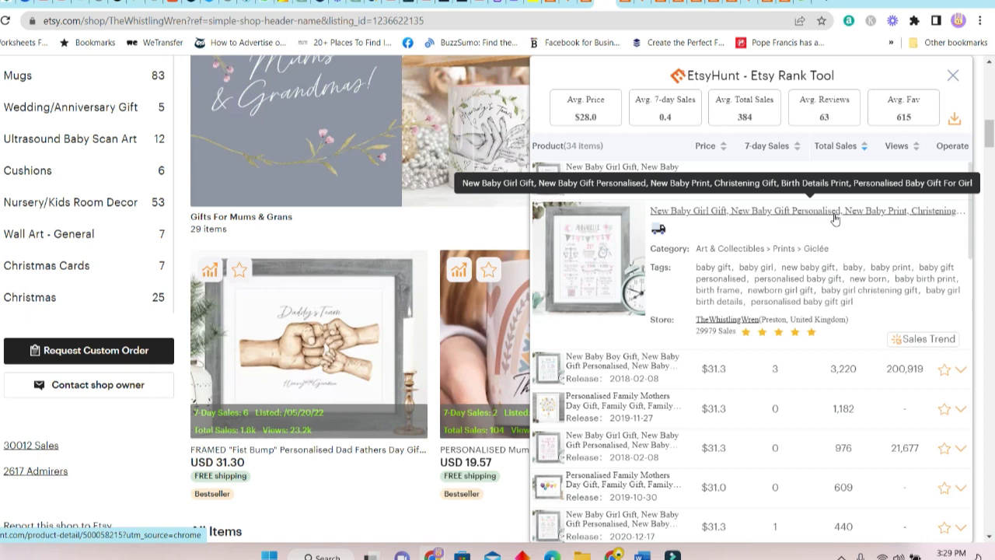
pyautogui.moveTo(389, 244)
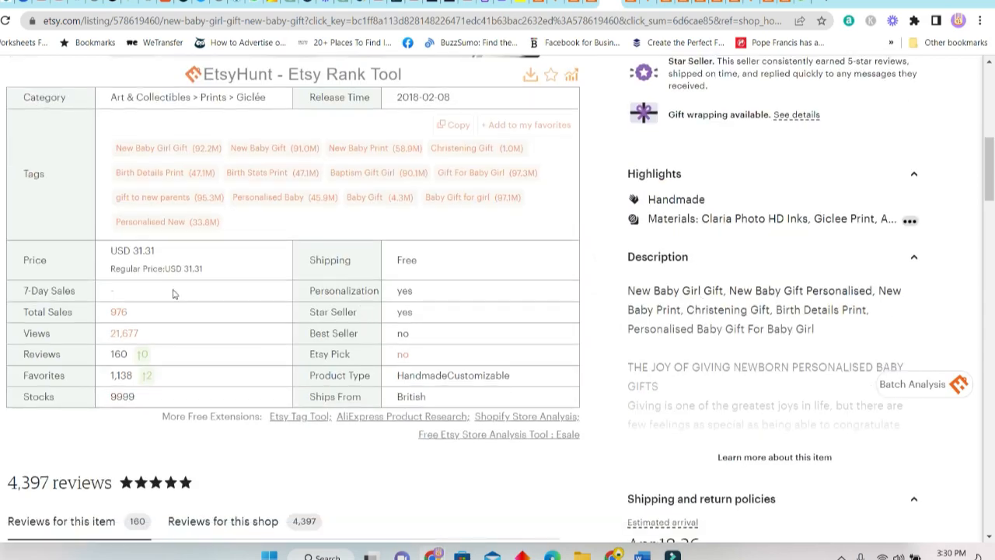
pyautogui.scroll(3)
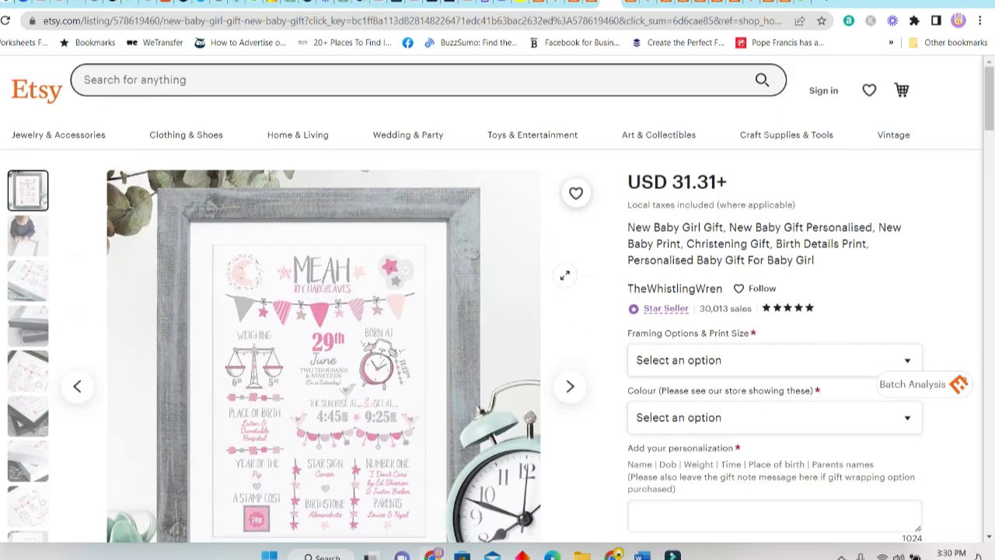
pyautogui.click(674, 288)
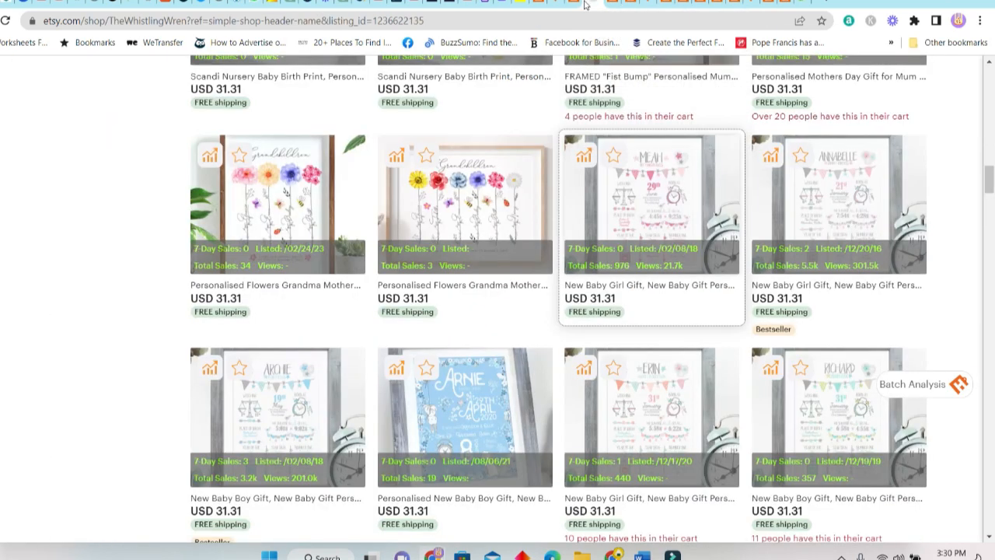
pyautogui.moveTo(840, 202)
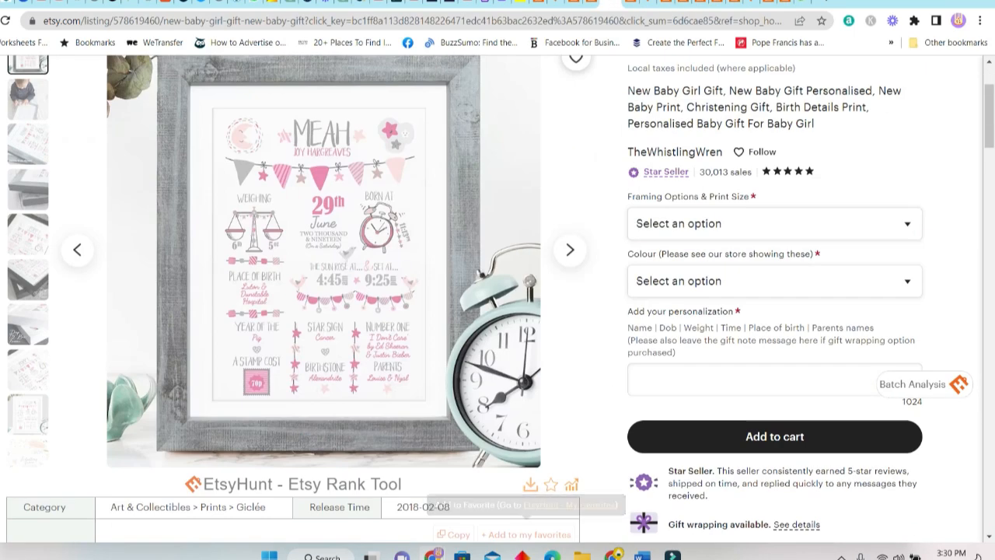
# Step: Close the EtsyHunt product ranking popup to show the shop's overall sales stats
pyautogui.click(675, 153)
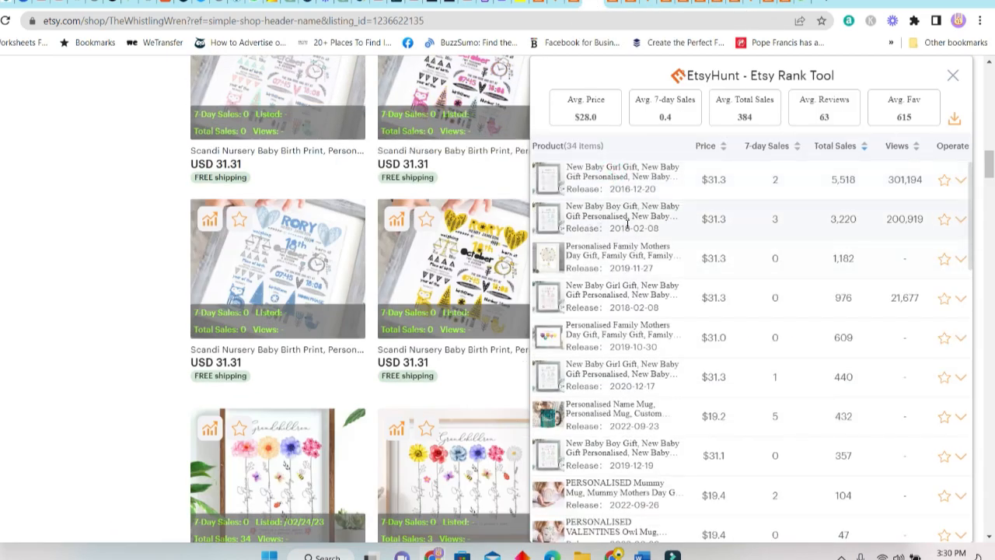
pyautogui.moveTo(830, 275)
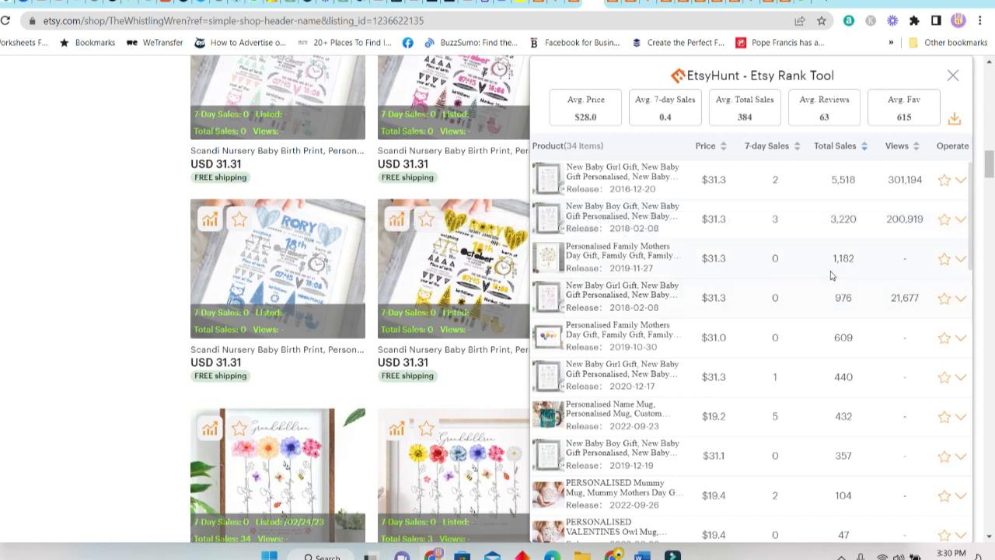
pyautogui.moveTo(778, 170)
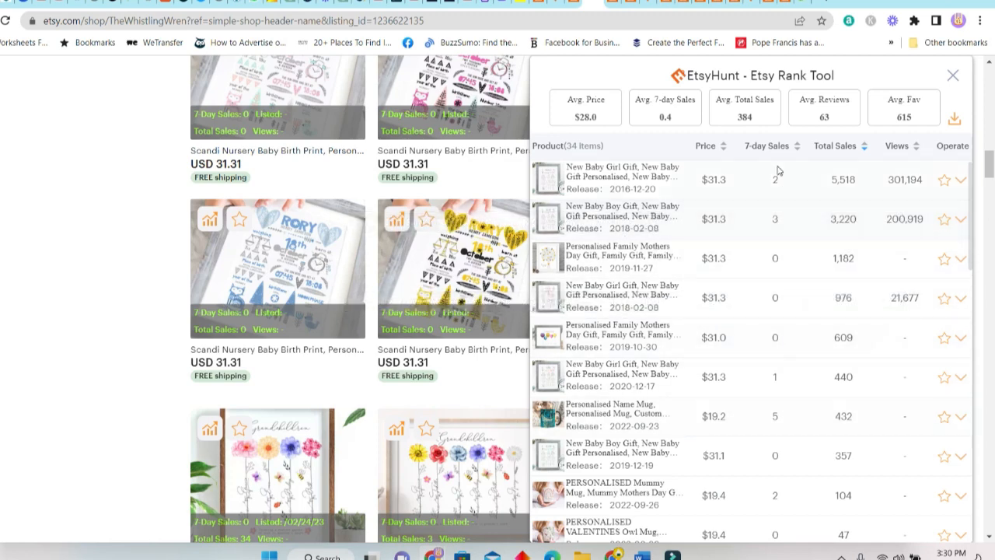
pyautogui.click(793, 146)
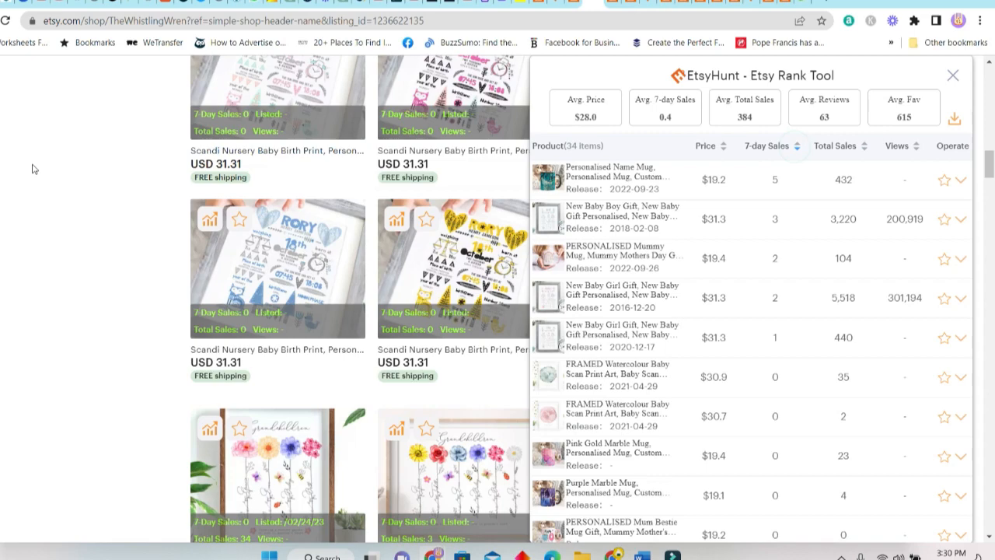
pyautogui.click(953, 75)
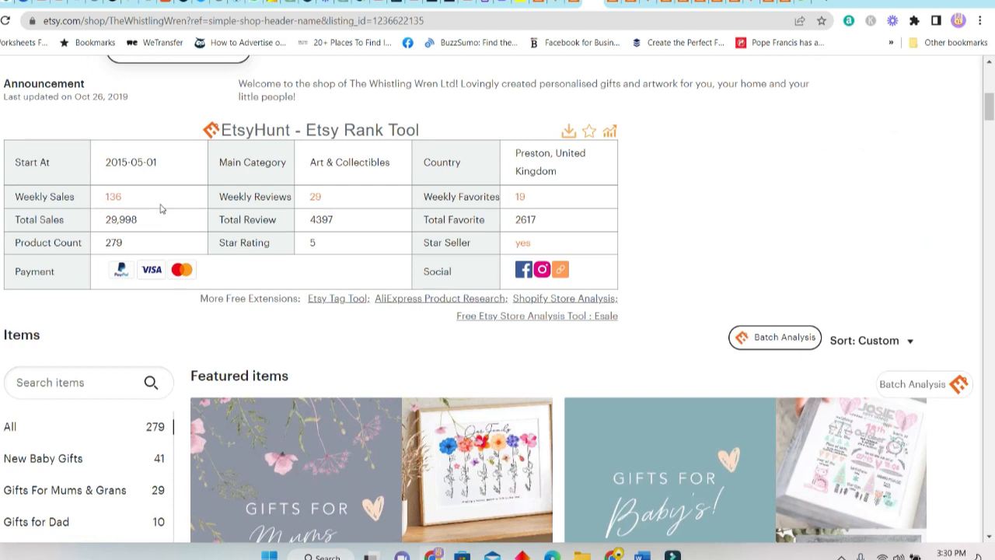
pyautogui.moveTo(180, 286)
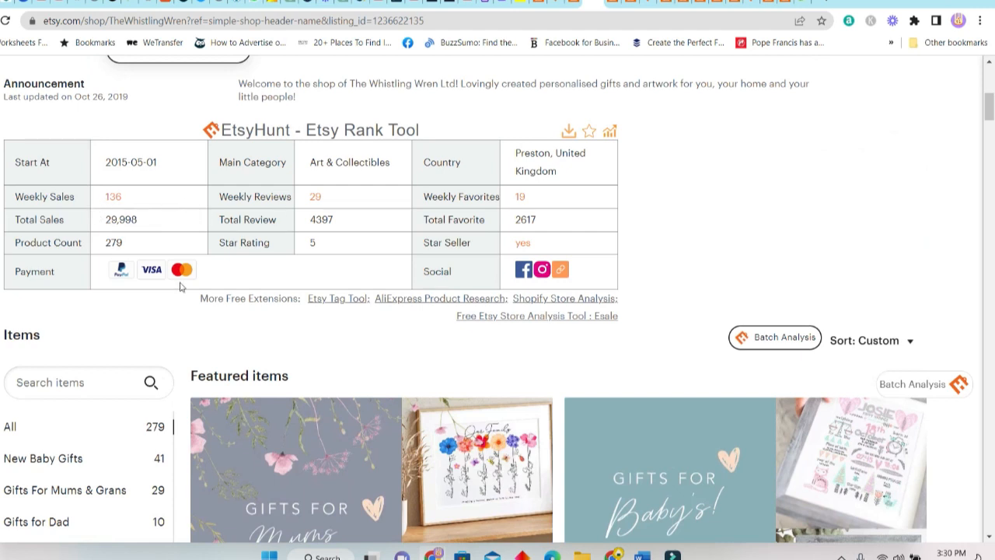
pyautogui.moveTo(134, 236)
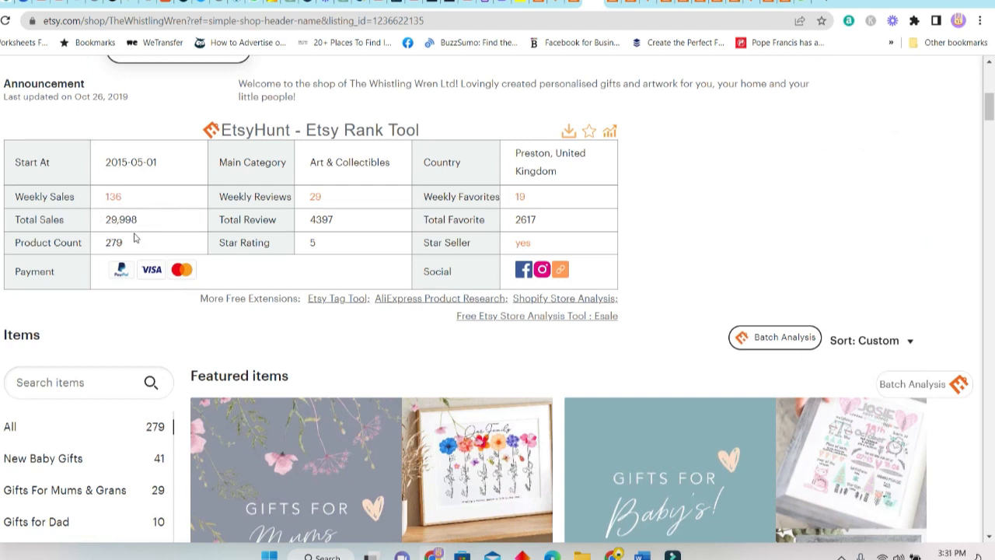
pyautogui.moveTo(179, 214)
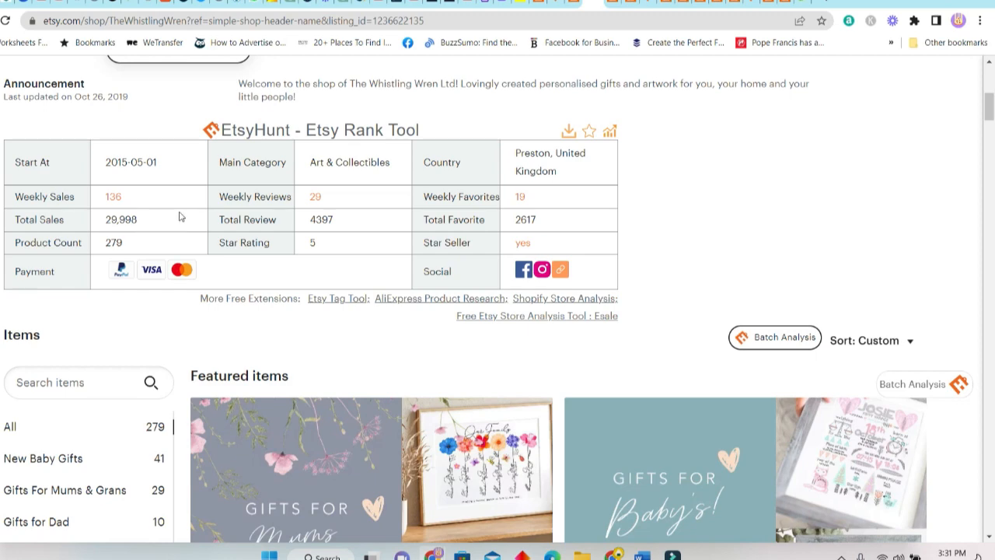
pyautogui.moveTo(834, 309)
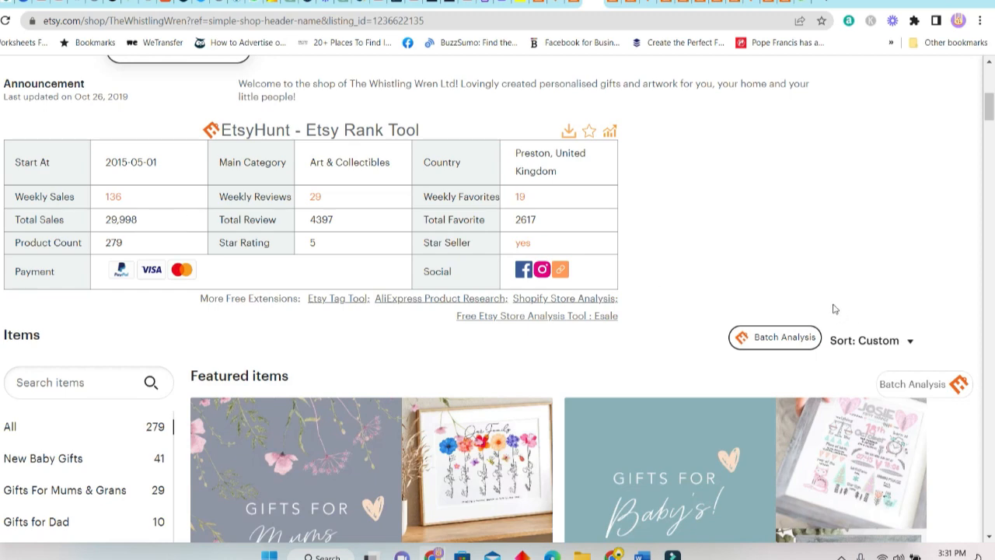
# Step: Scroll down through the shop's featured items and listings
pyautogui.scroll(-3)
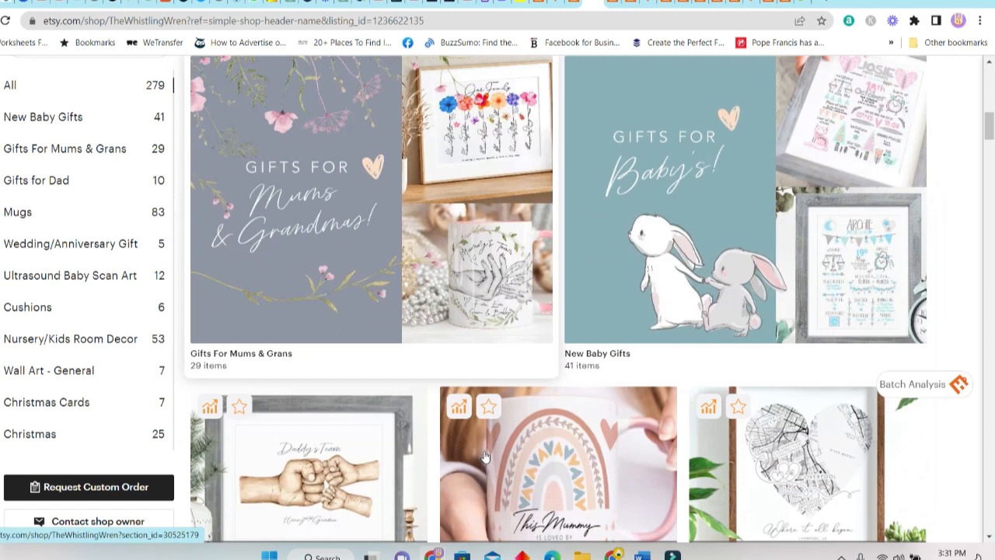
pyautogui.scroll(-3)
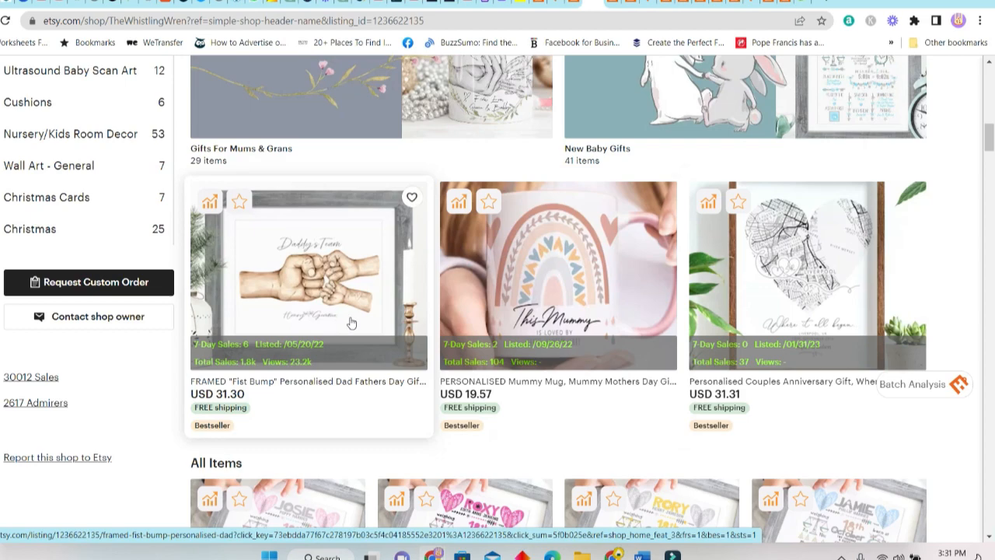
pyautogui.scroll(-3)
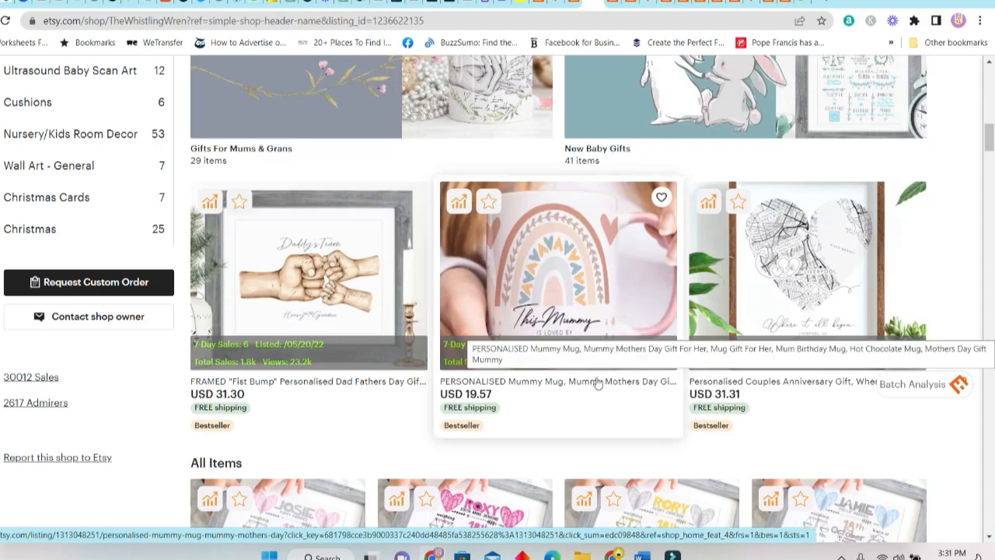
pyautogui.scroll(-3)
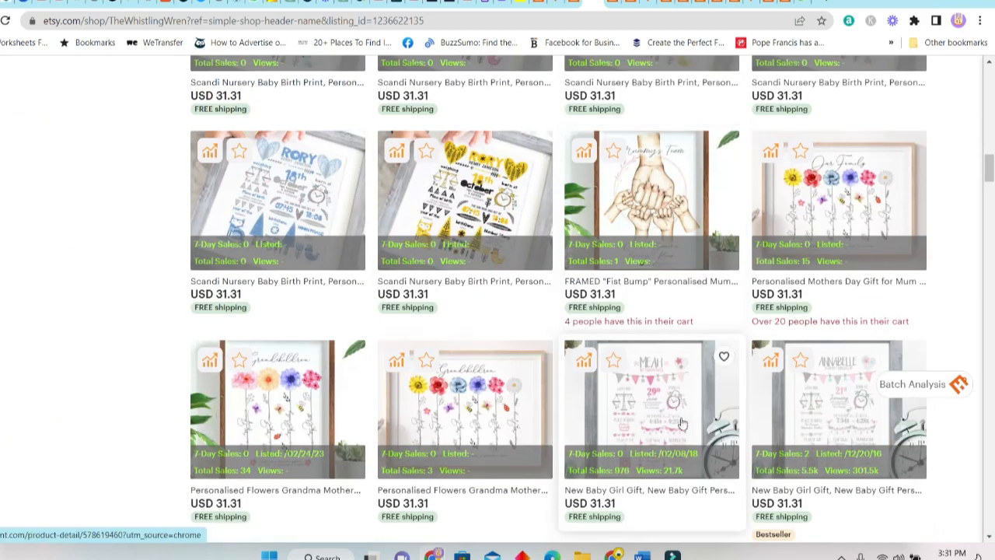
pyautogui.scroll(-3)
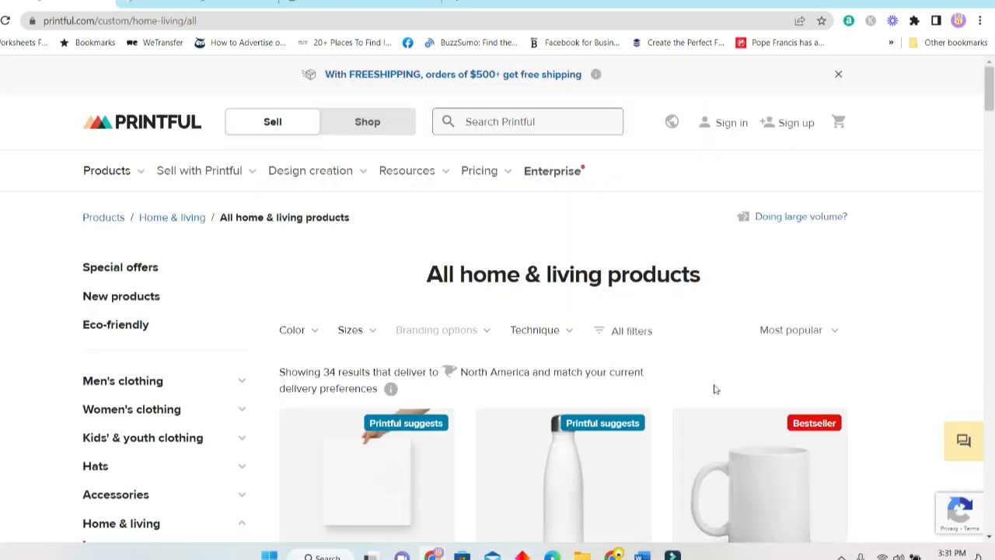
pyautogui.scroll(-3)
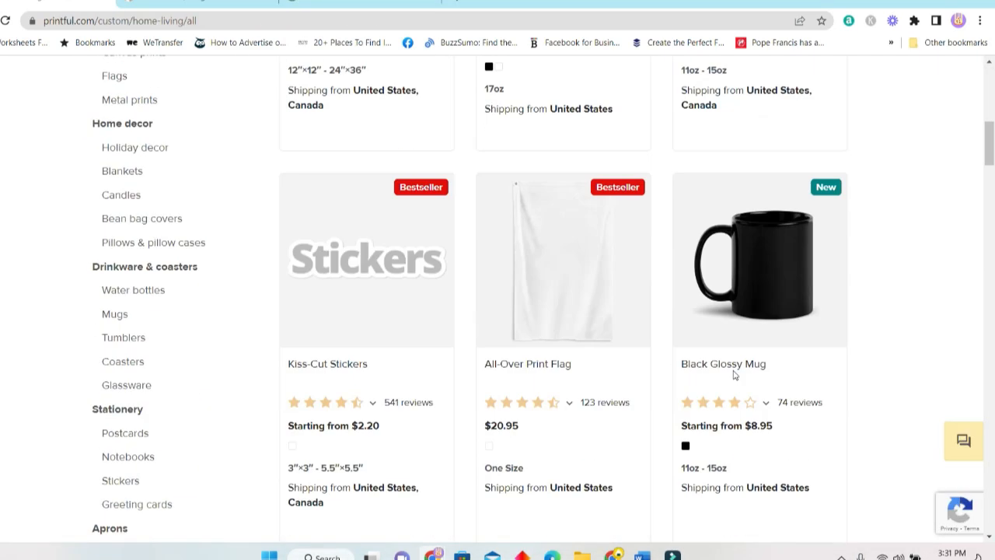
pyautogui.scroll(3)
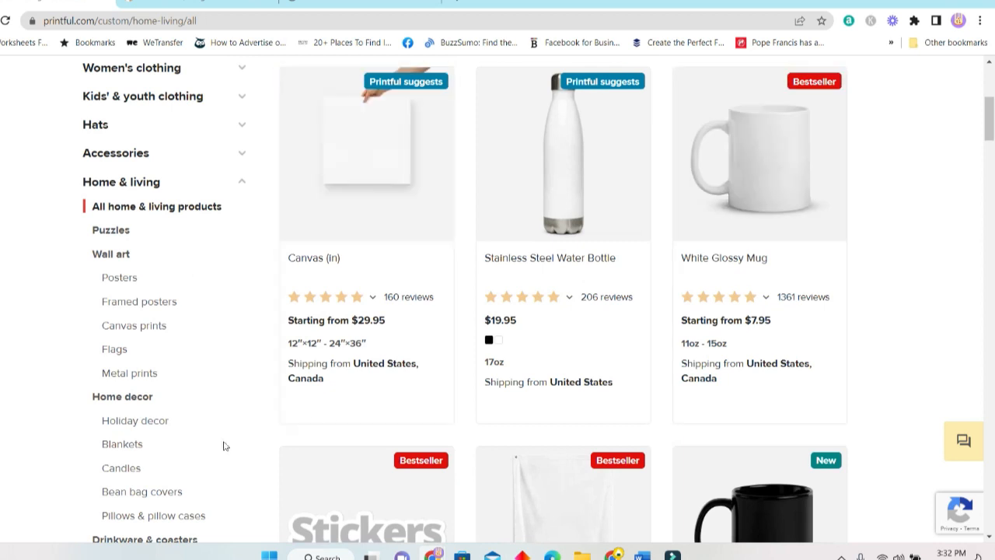
pyautogui.moveTo(419, 246)
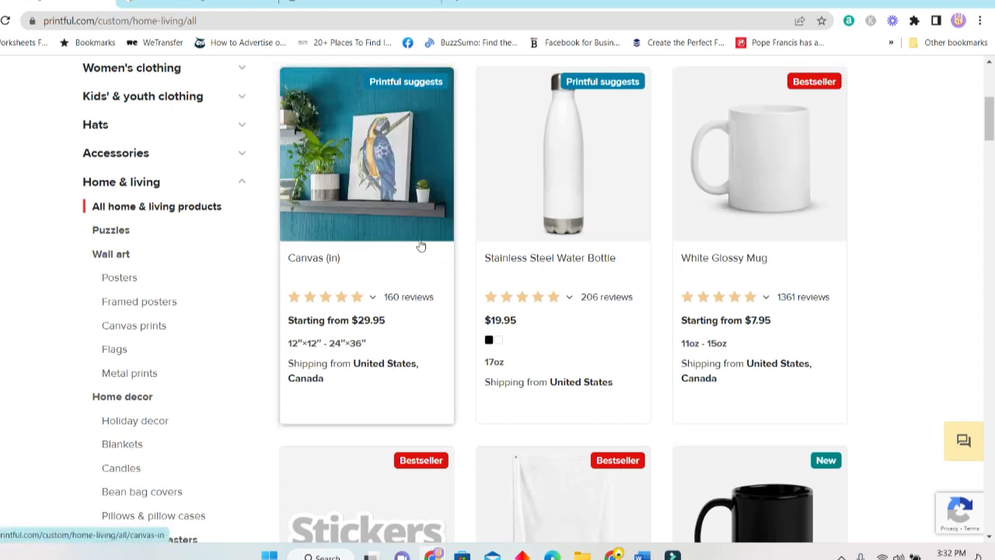
pyautogui.moveTo(377, 258)
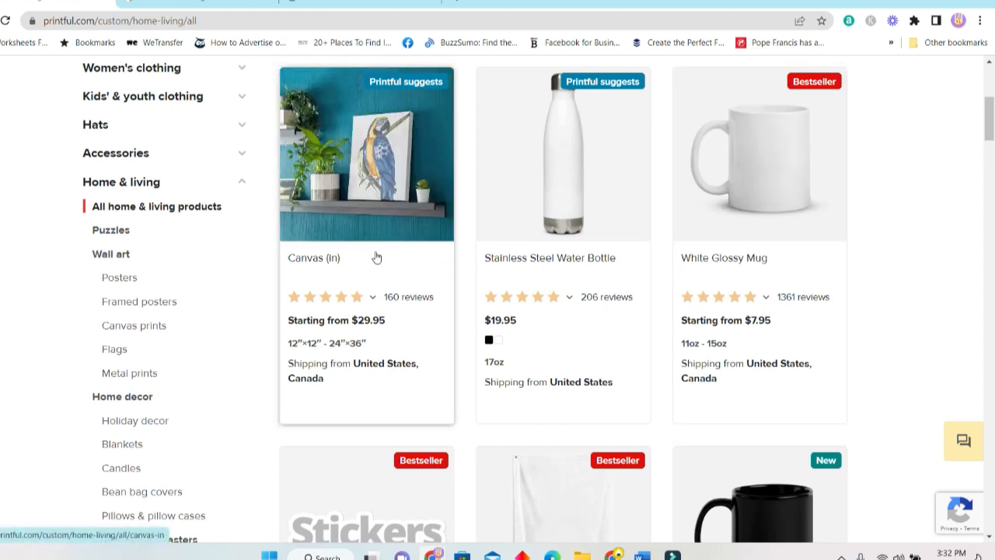
pyautogui.moveTo(379, 227)
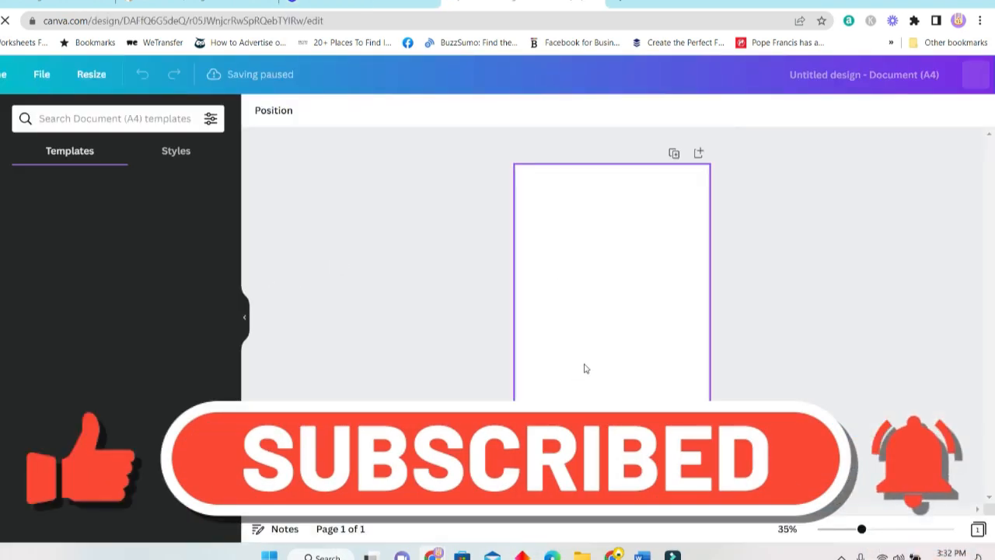
# Step: Search Canva templates for 'birth certificates for babies'
pyautogui.click(112, 118)
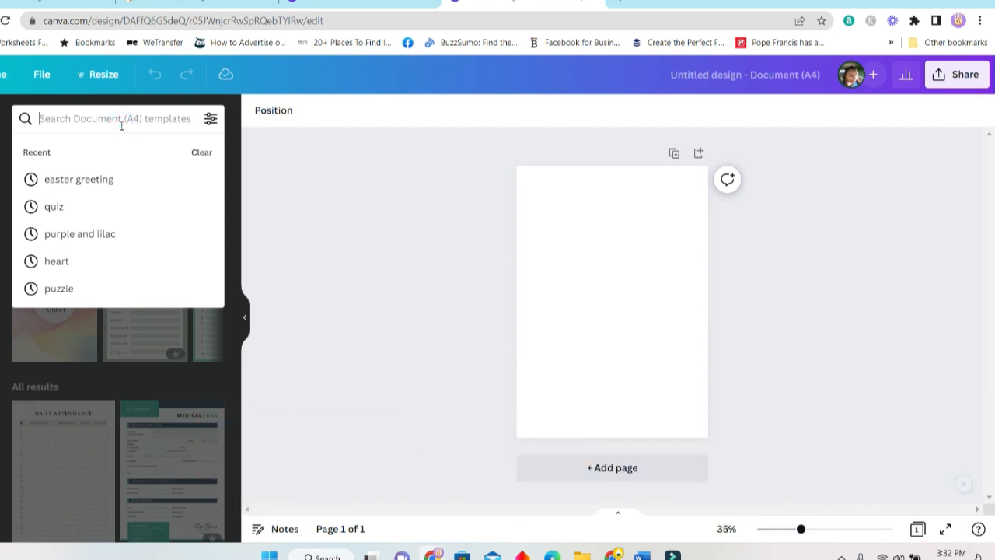
pyautogui.click(150, 118)
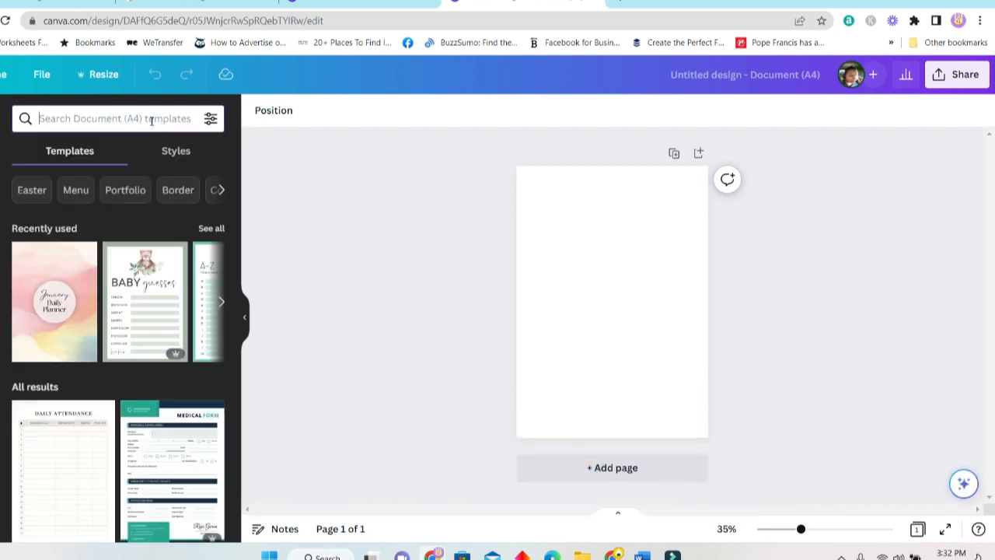
pyautogui.click(144, 302)
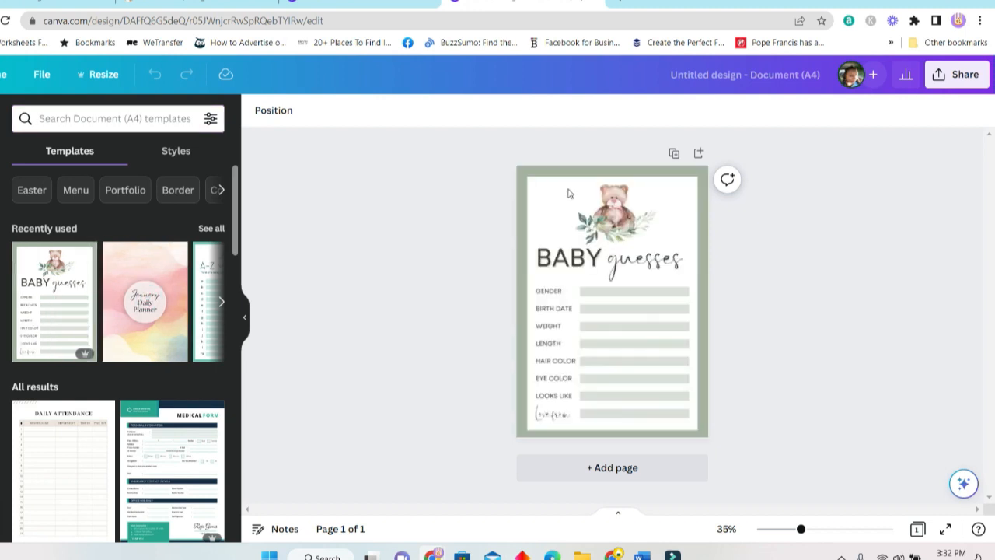
pyautogui.write('birth certificates for babies')
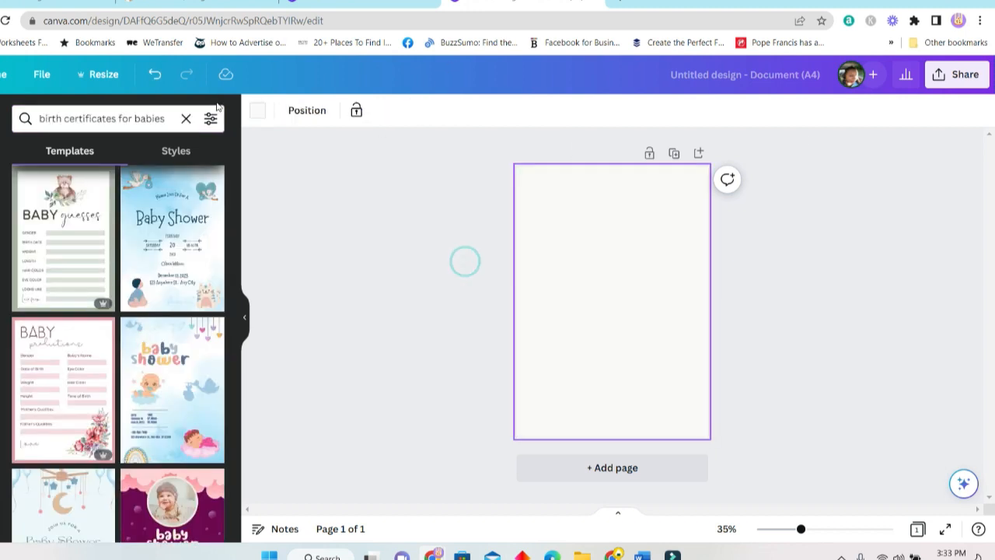
# Step: Apply the hot-air balloon baby birth template to the page
pyautogui.scroll(-3)
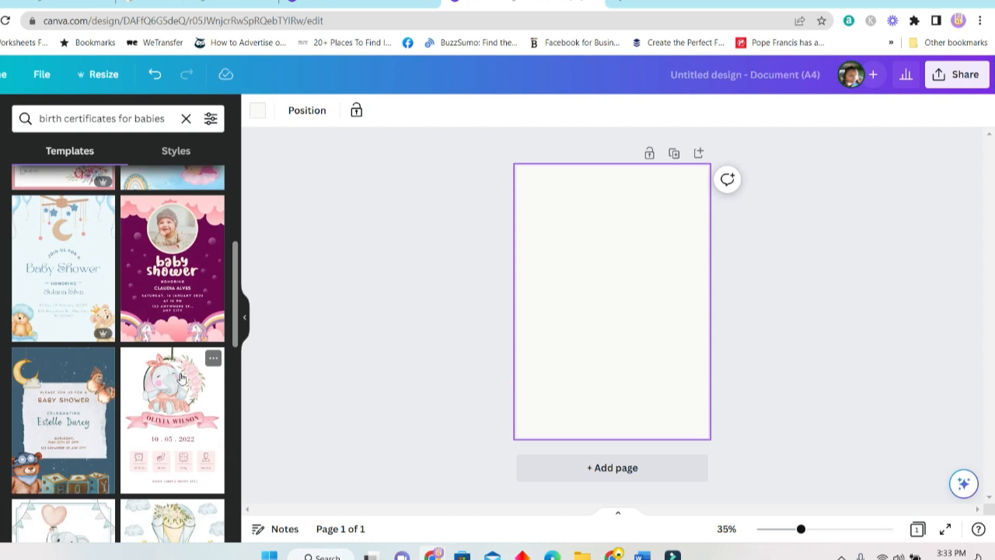
pyautogui.scroll(-3)
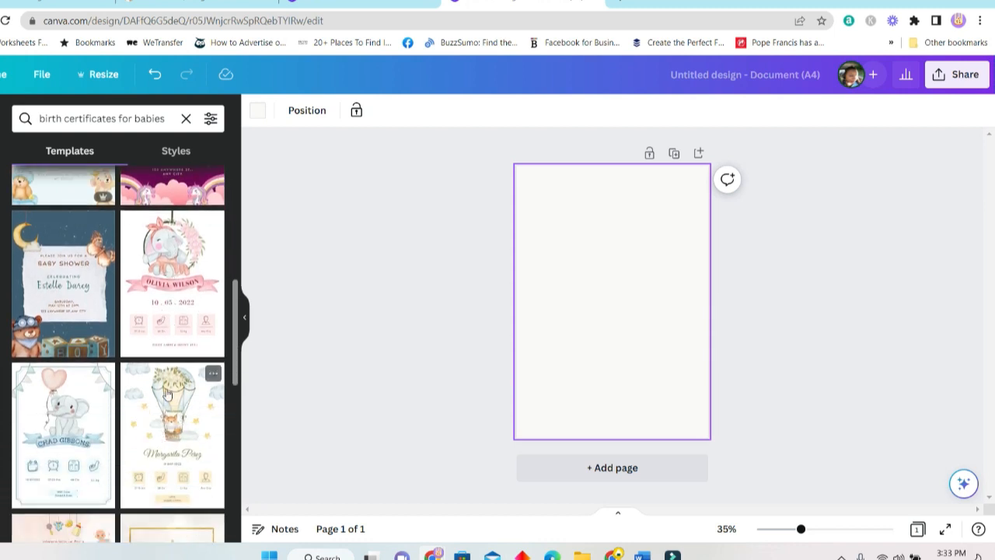
pyautogui.click(171, 432)
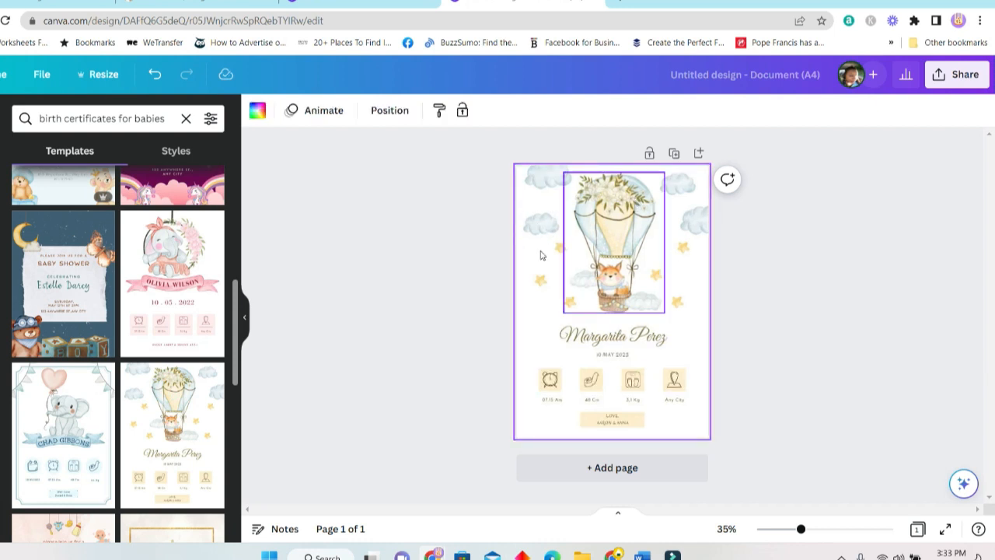
# Step: Download the hot-air balloon design from Share as a PNG
pyautogui.click(955, 75)
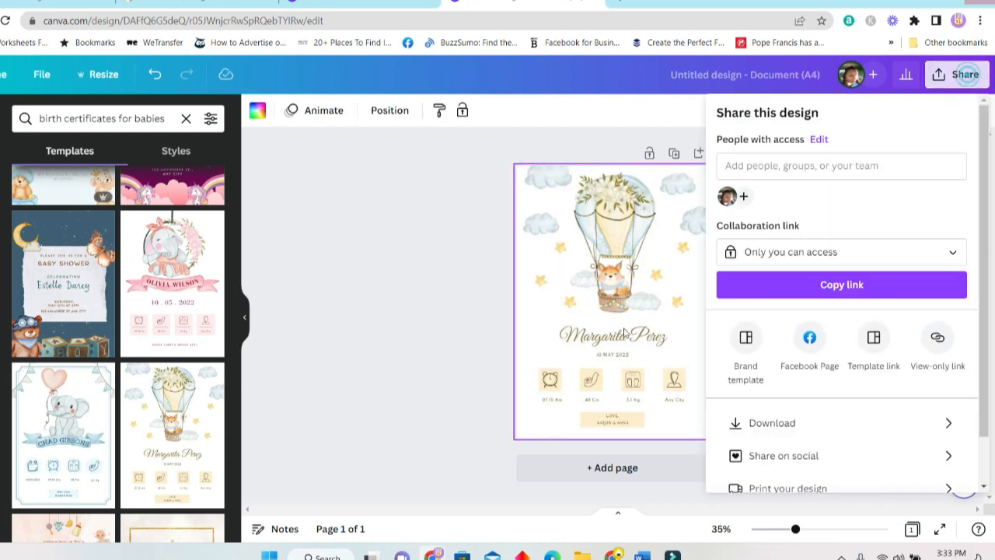
pyautogui.click(771, 423)
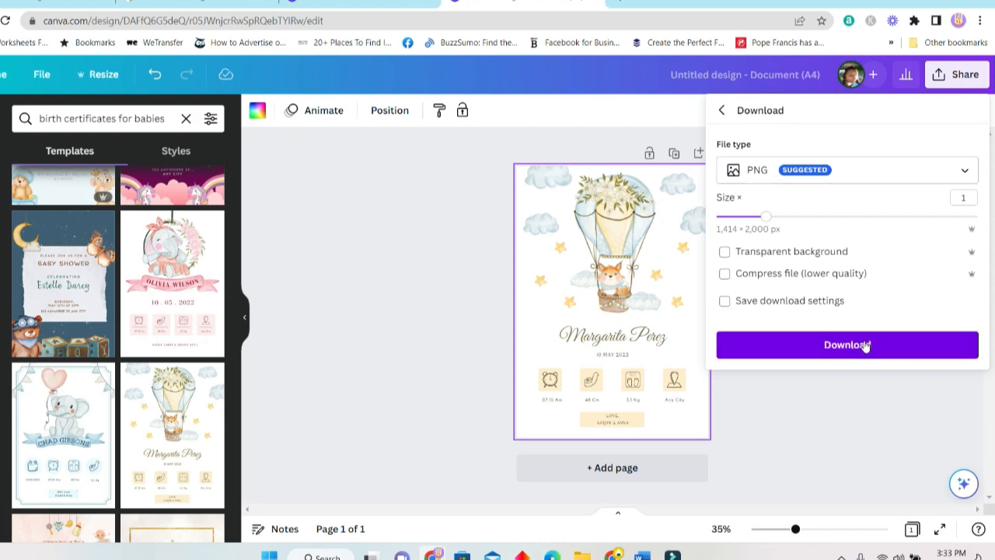
pyautogui.click(846, 346)
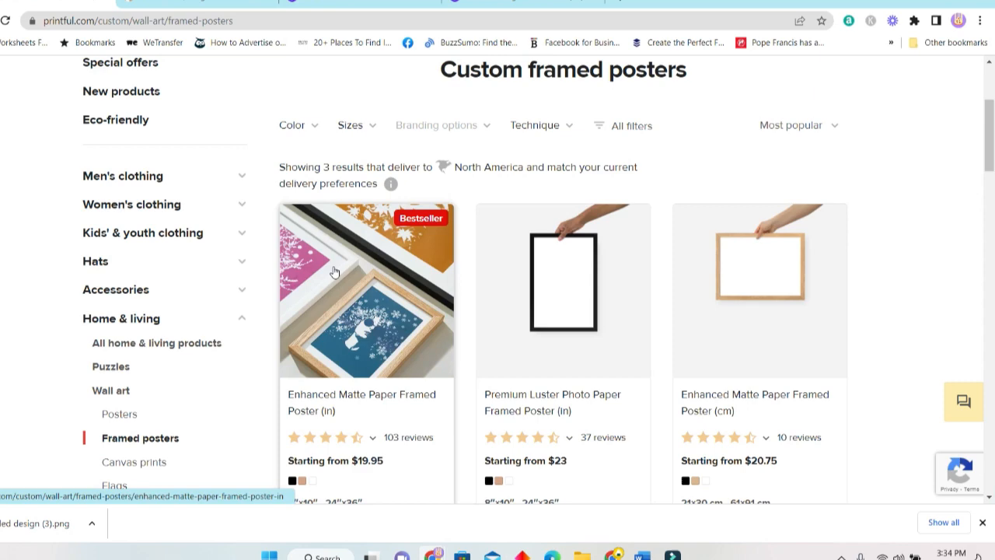
# Step: Start a product template from the Enhanced Matte Paper Framed Poster (in) at 12″×12″
pyautogui.scroll(-3)
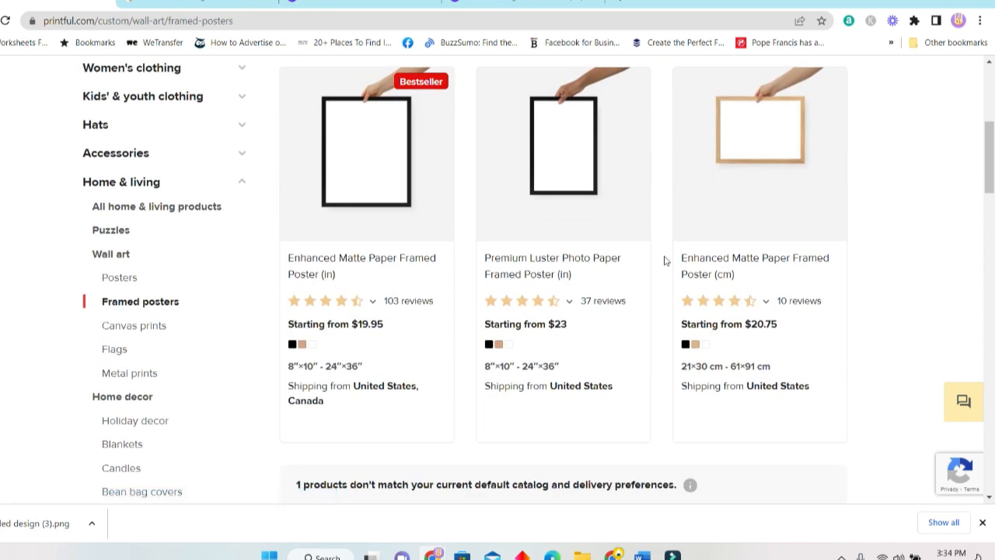
pyautogui.moveTo(412, 230)
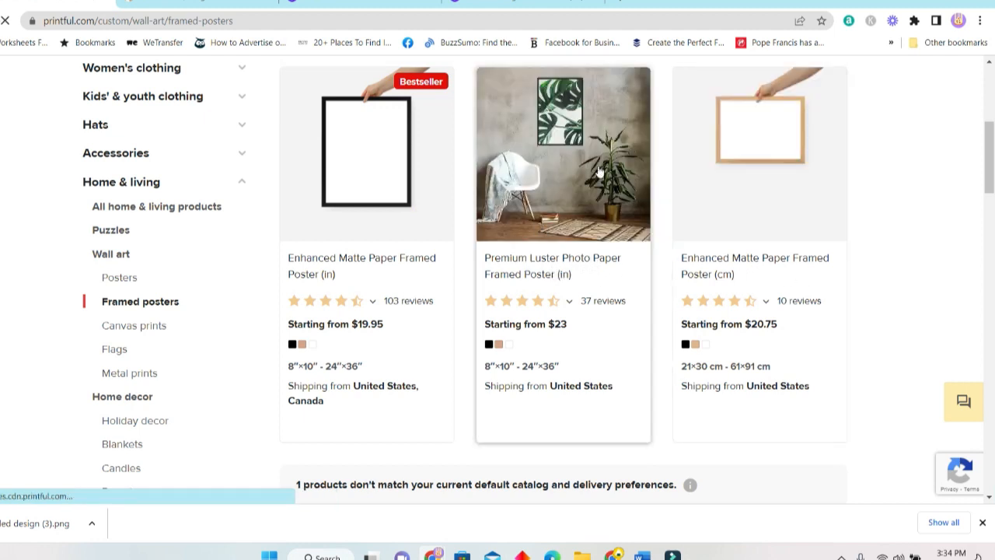
pyautogui.click(366, 154)
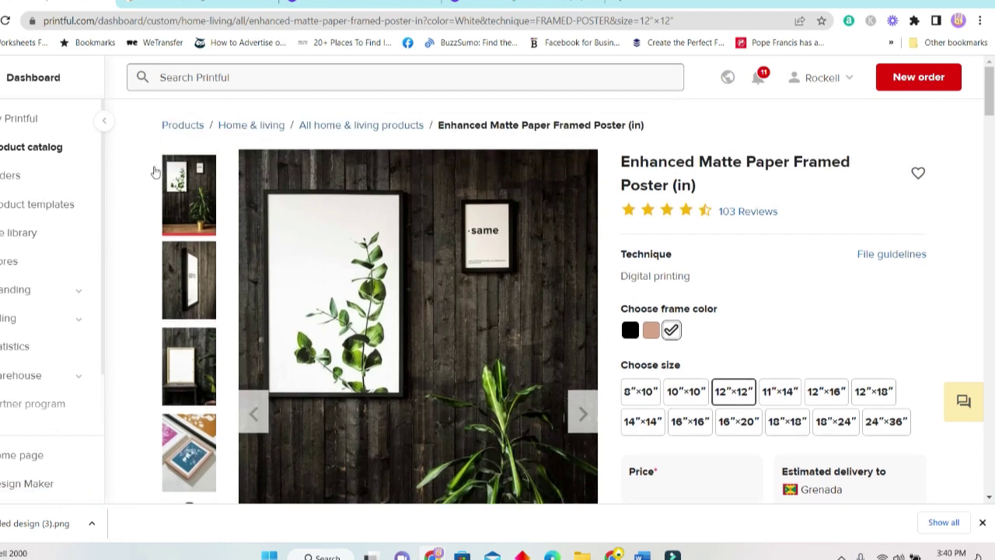
pyautogui.moveTo(715, 176)
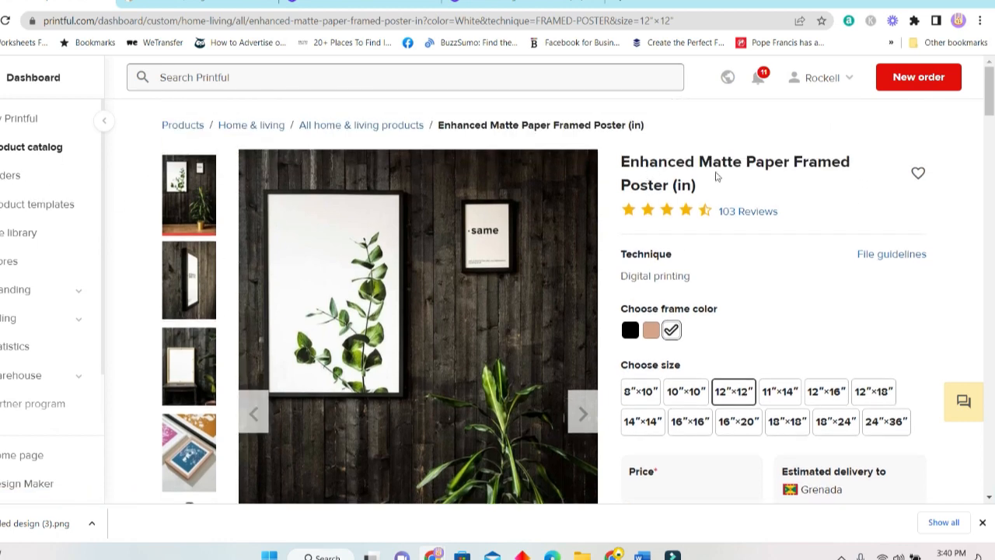
pyautogui.scroll(-3)
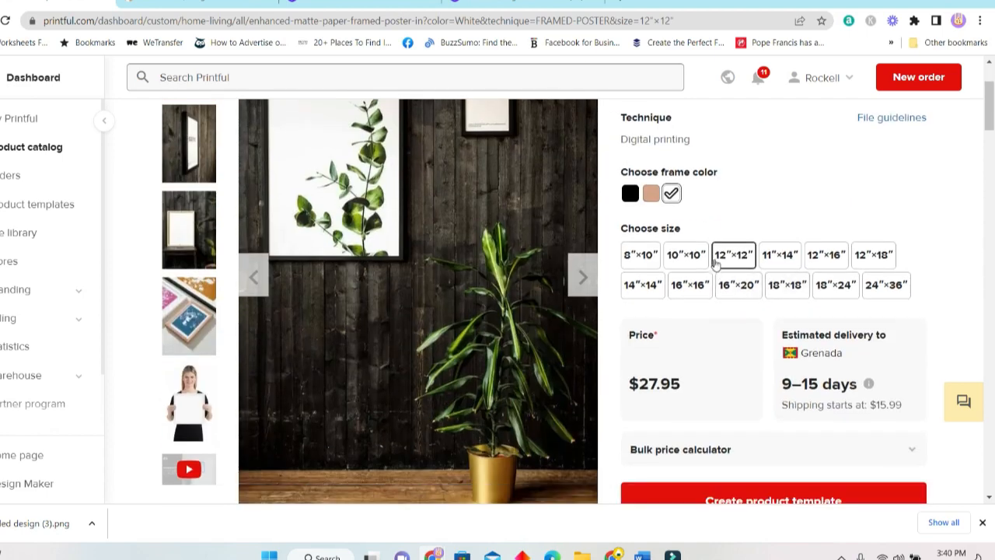
pyautogui.moveTo(807, 473)
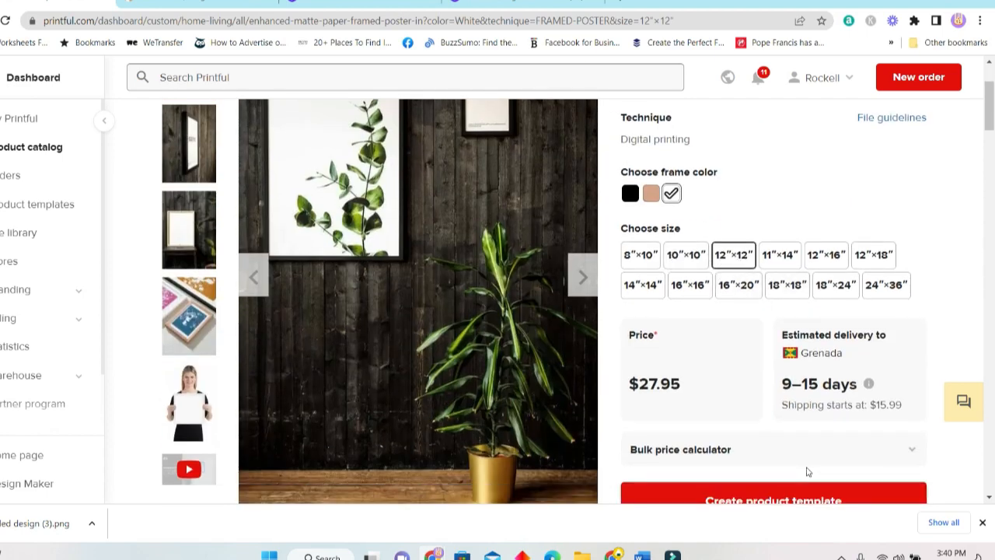
pyautogui.click(773, 501)
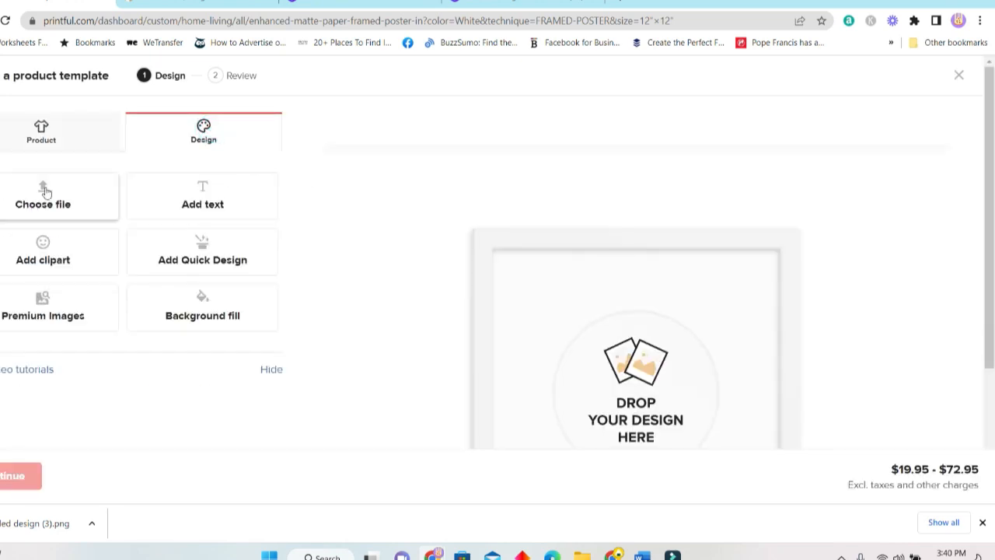
# Step: Upload the PNG and place Untitled-design-(3).png onto the 12″×12″ framed poster
pyautogui.click(43, 196)
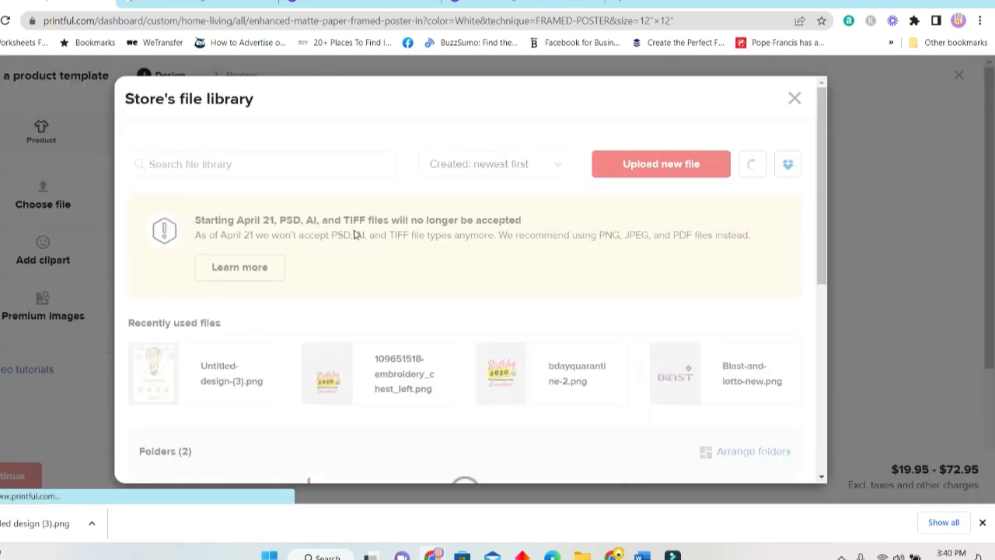
pyautogui.click(661, 164)
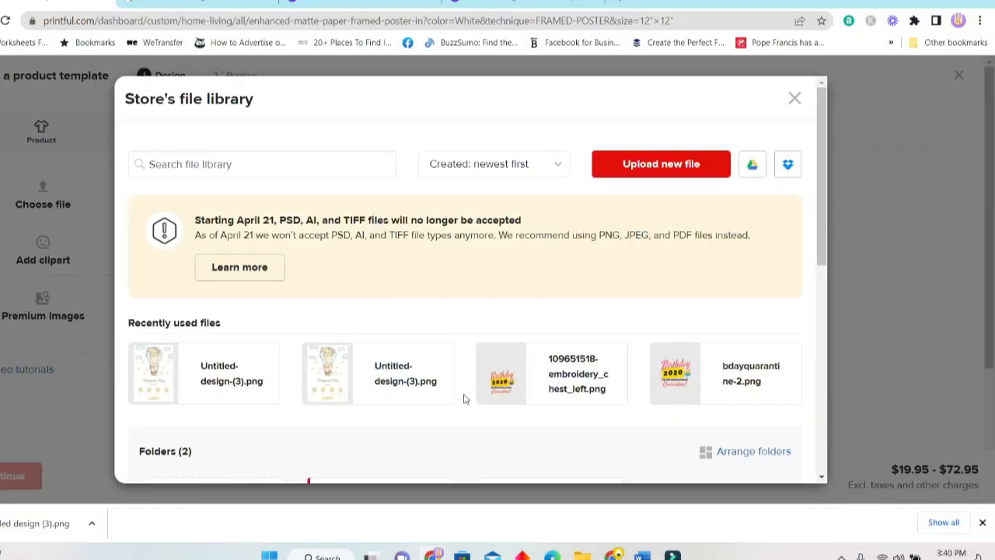
pyautogui.click(794, 96)
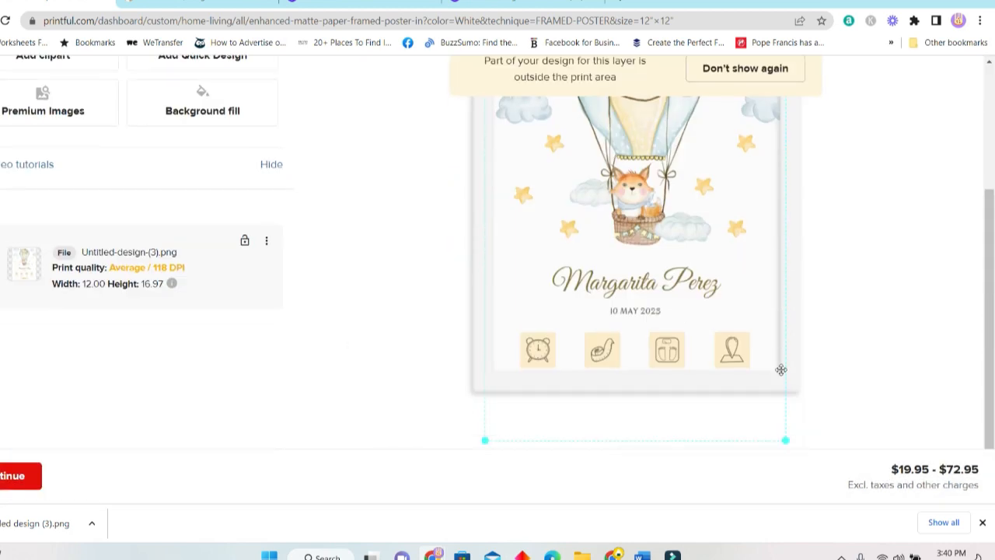
# Step: Fit the design within the print area (about 6.89 × 9.75 in) and continue to Review
pyautogui.scroll(-3)
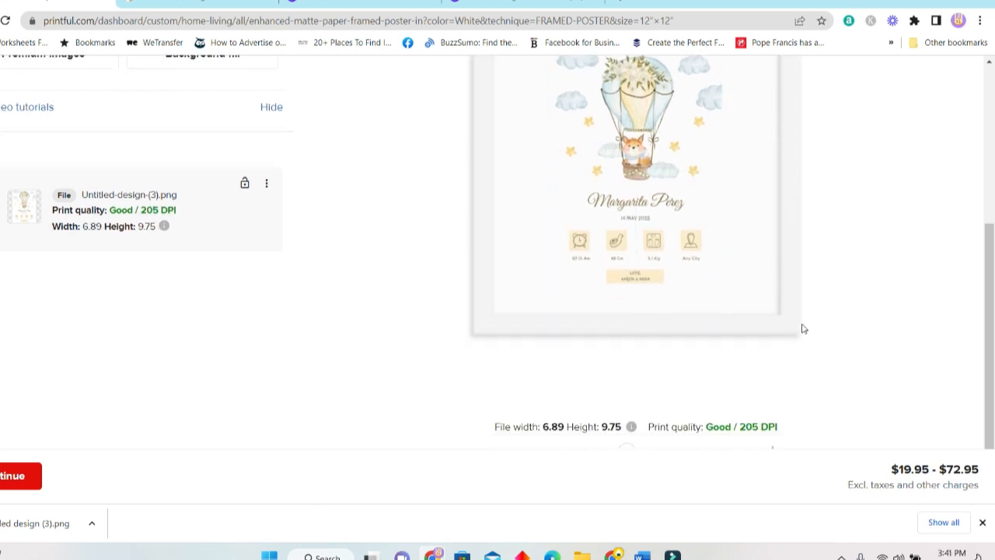
pyautogui.scroll(3)
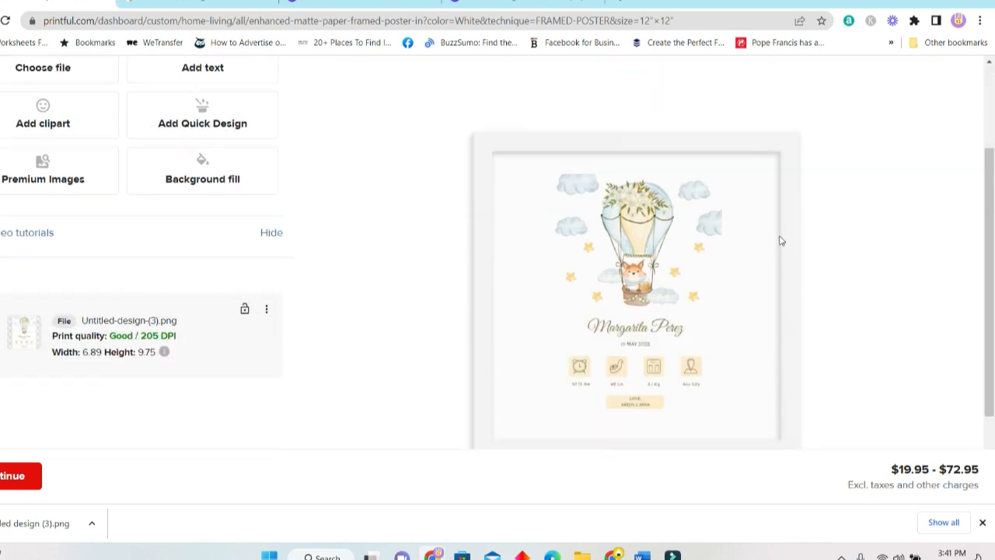
pyautogui.scroll(-3)
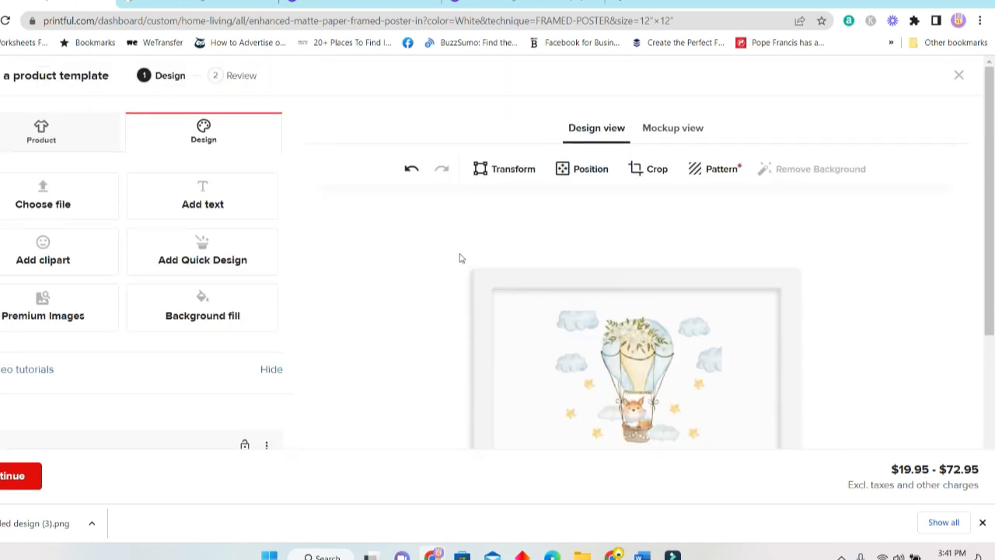
pyautogui.click(14, 476)
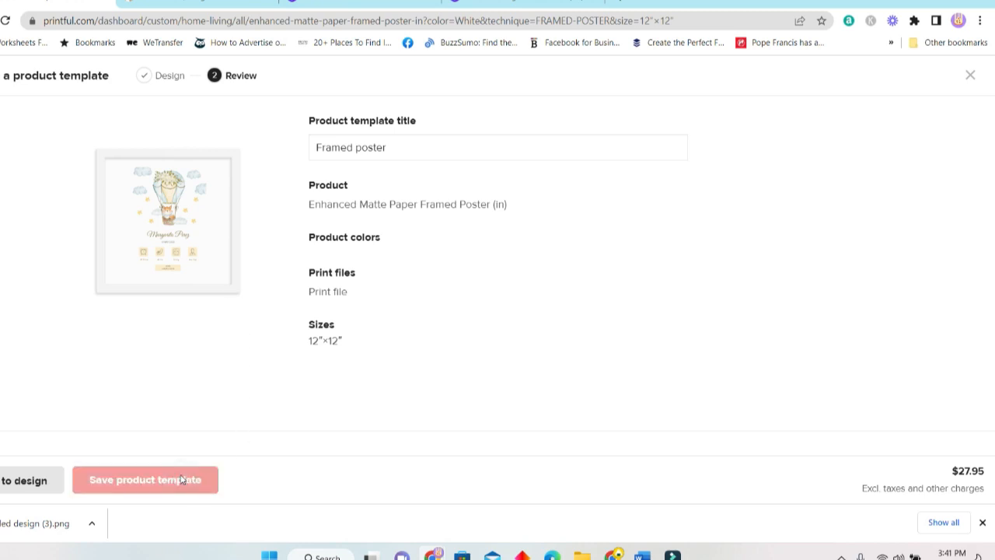
# Step: Save the Framed poster product template and open its detail page ($27.95, 12″×12″)
pyautogui.click(146, 479)
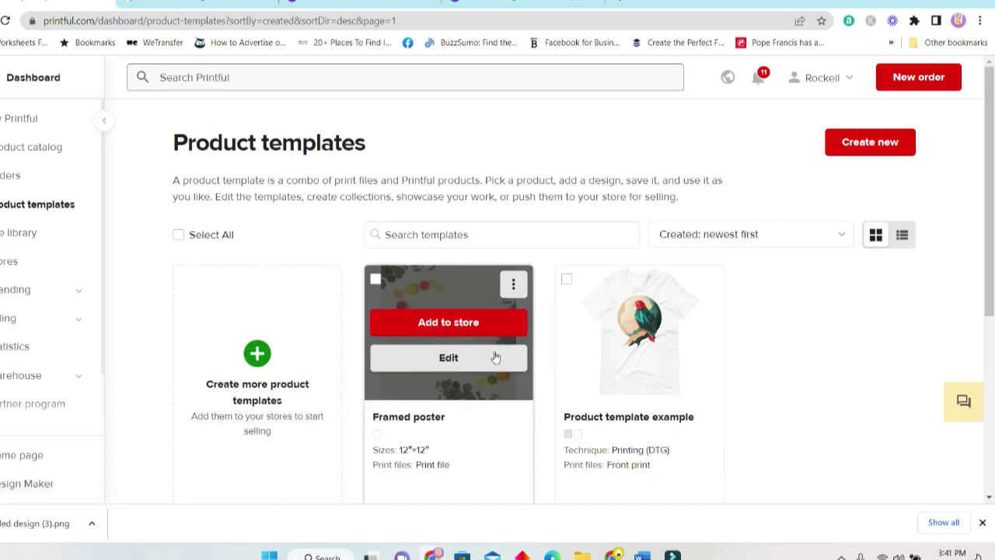
pyautogui.scroll(-3)
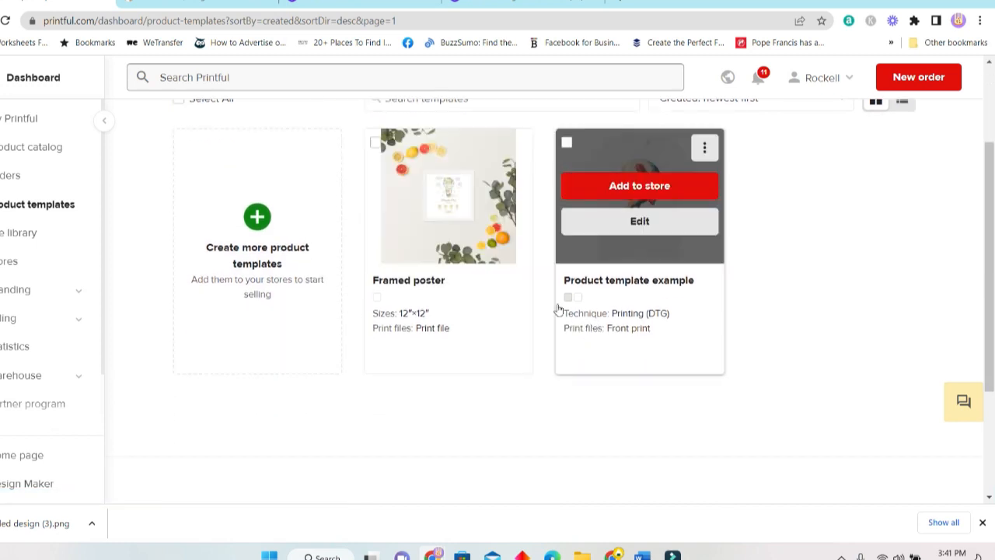
pyautogui.click(448, 195)
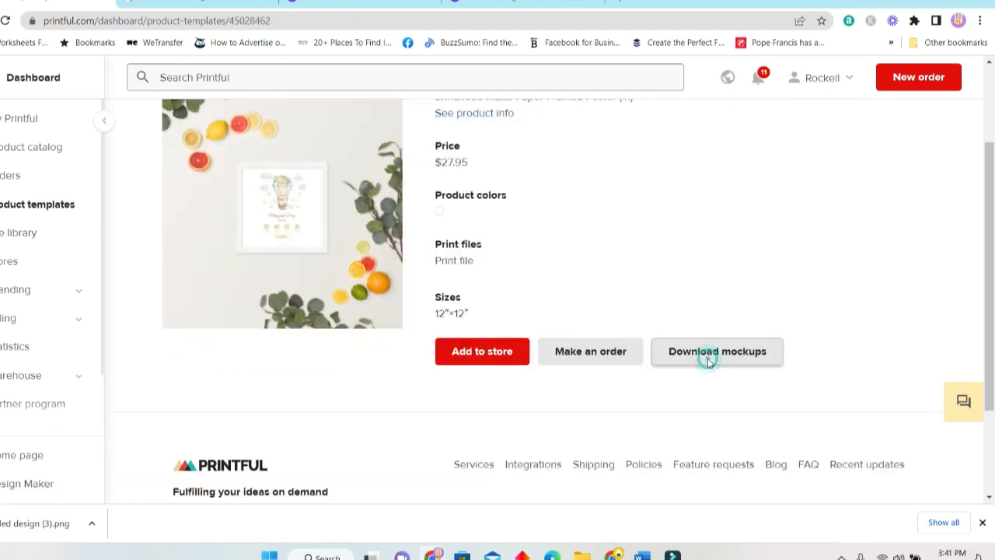
# Step: Open Download mockups to show the mockup style chooser with person mockups ticked
pyautogui.click(716, 351)
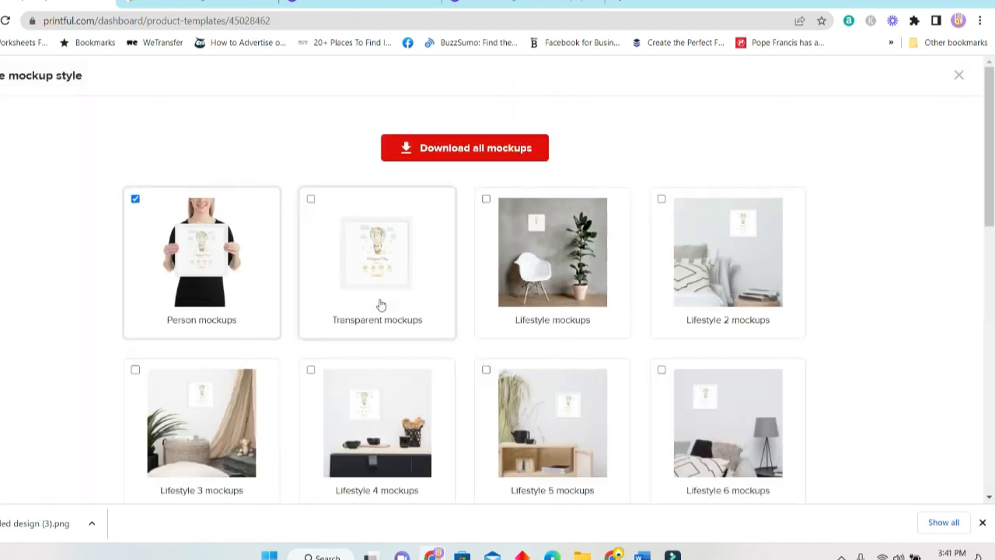
pyautogui.scroll(-3)
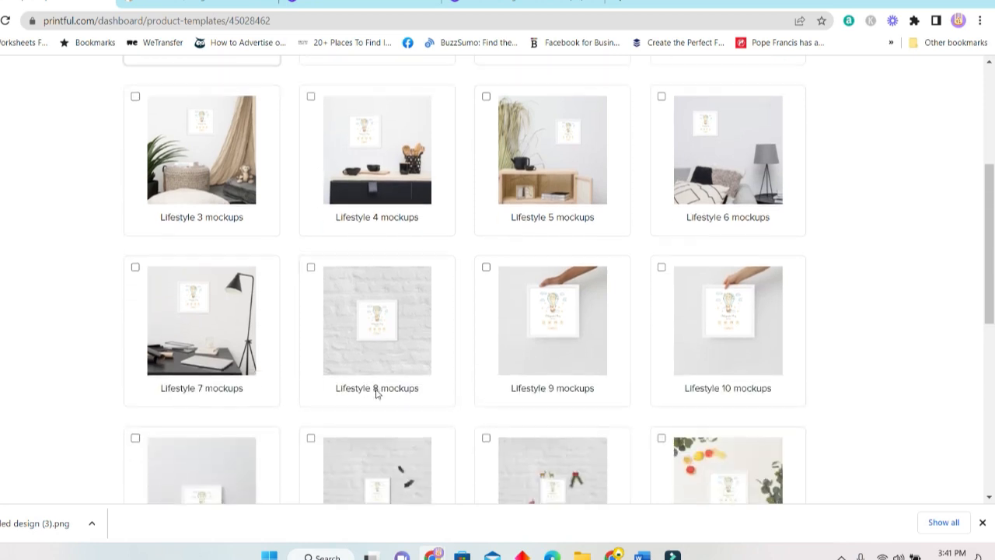
pyautogui.scroll(-3)
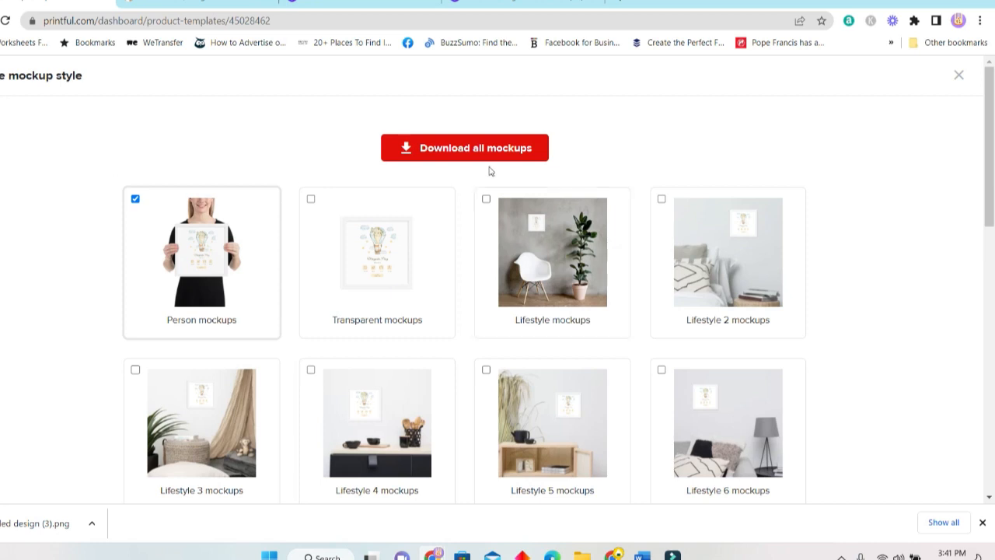
pyautogui.moveTo(414, 211)
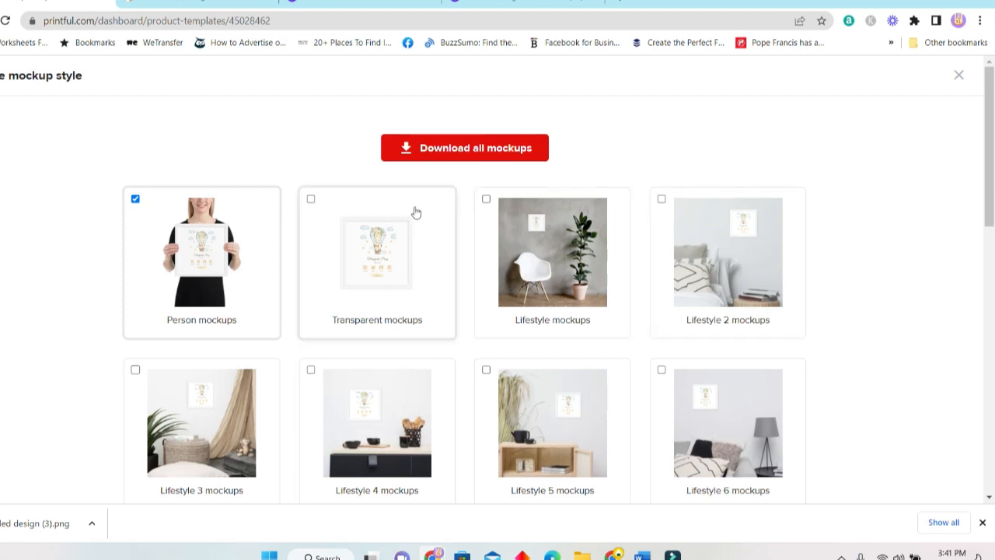
pyautogui.moveTo(395, 249)
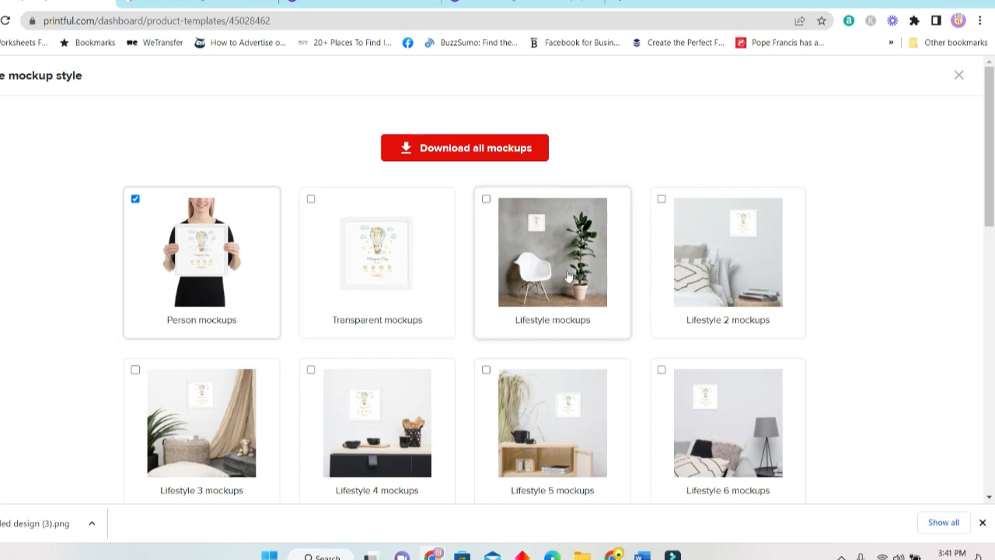
pyautogui.moveTo(958, 286)
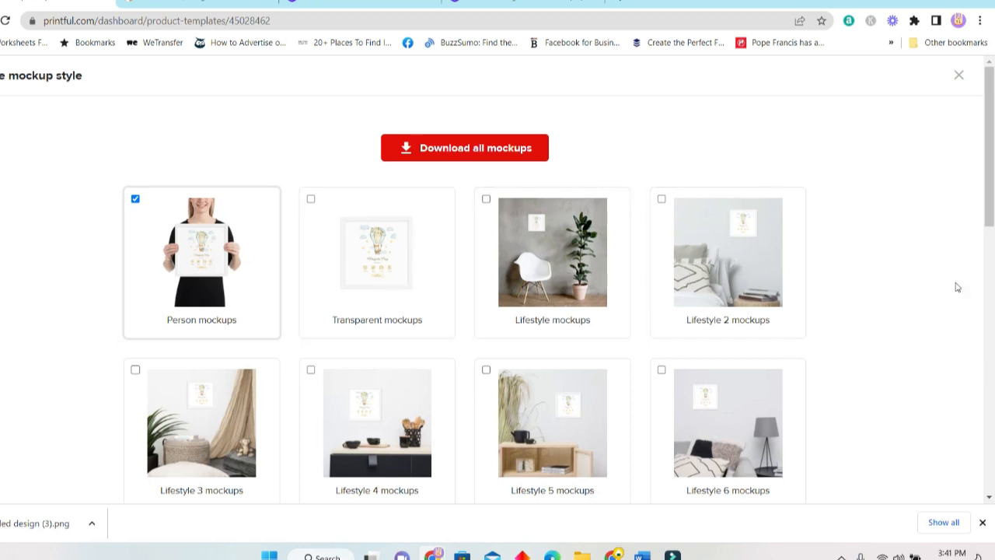